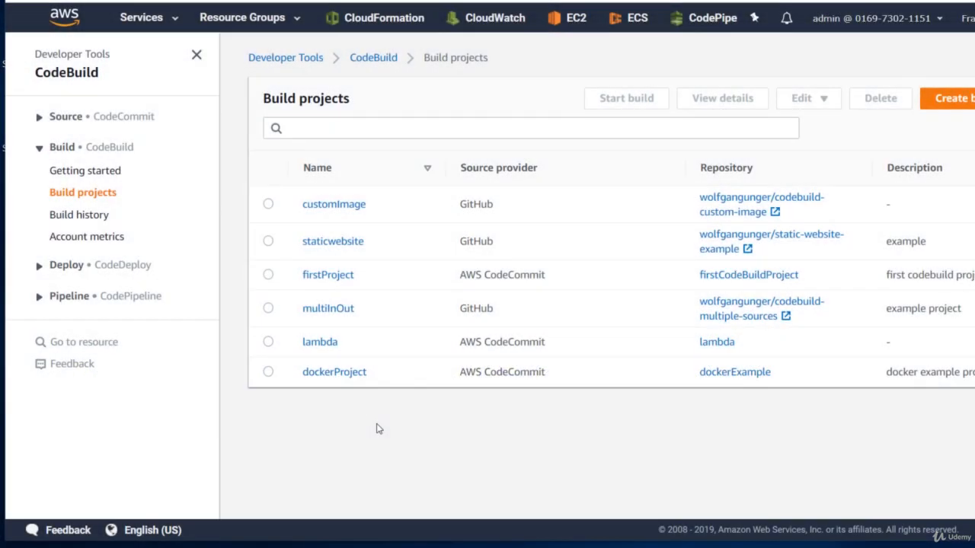
mouse_move(79, 213)
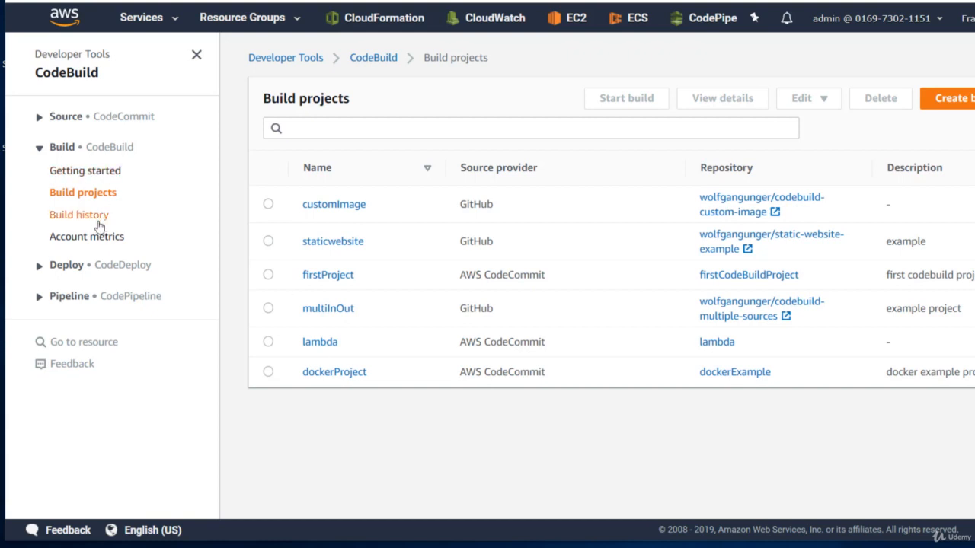
mouse_move(85, 237)
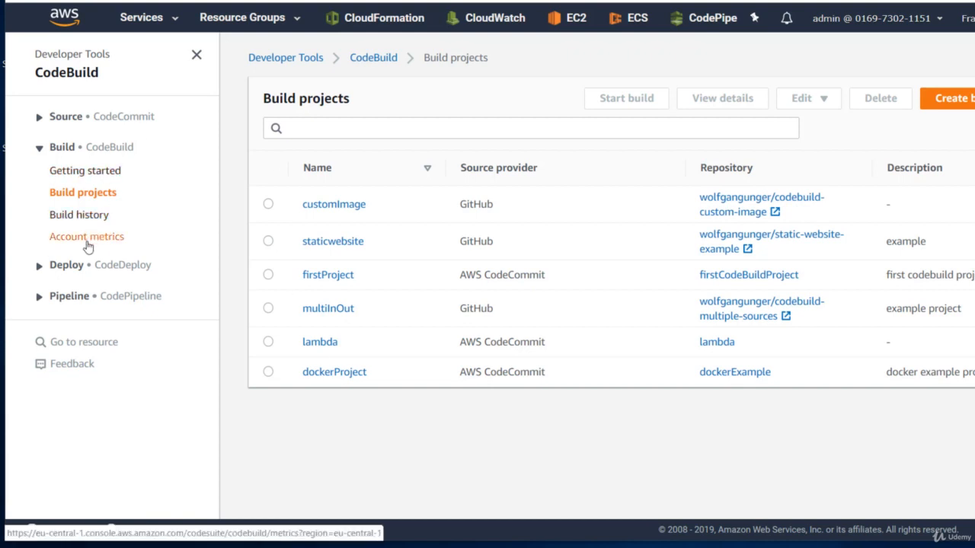
View the account-wide build metrics charts over 12 hours and then over the last day.
left_click(87, 236)
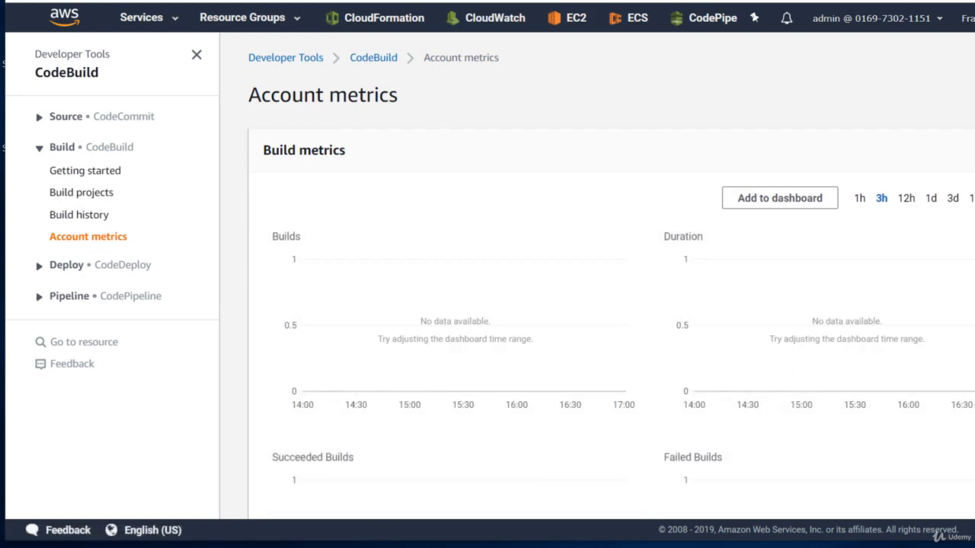
scroll("down", 3)
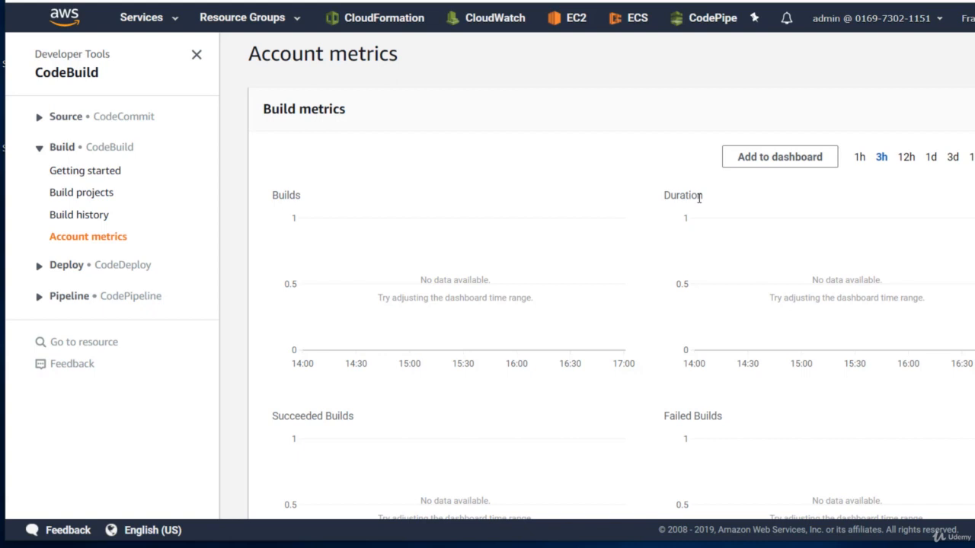
mouse_move(699, 198)
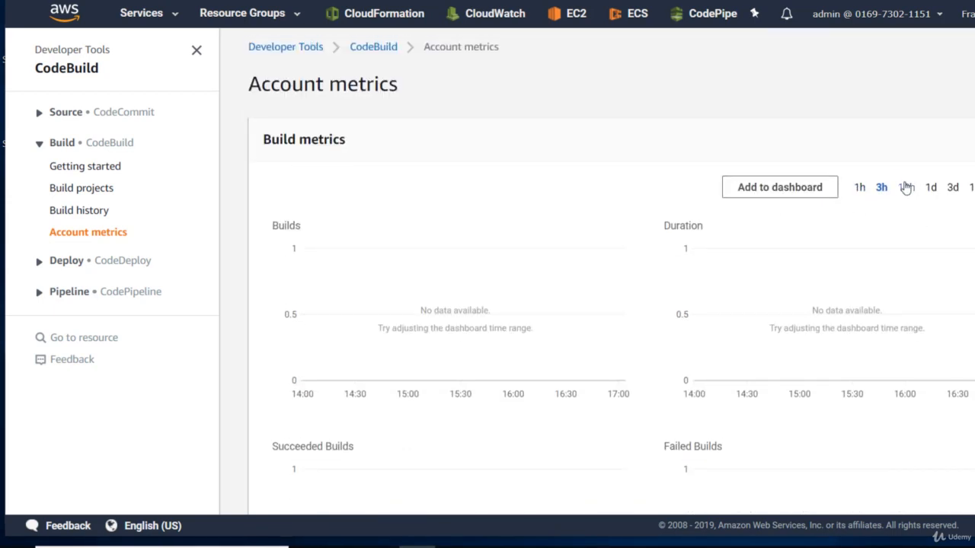
left_click(901, 187)
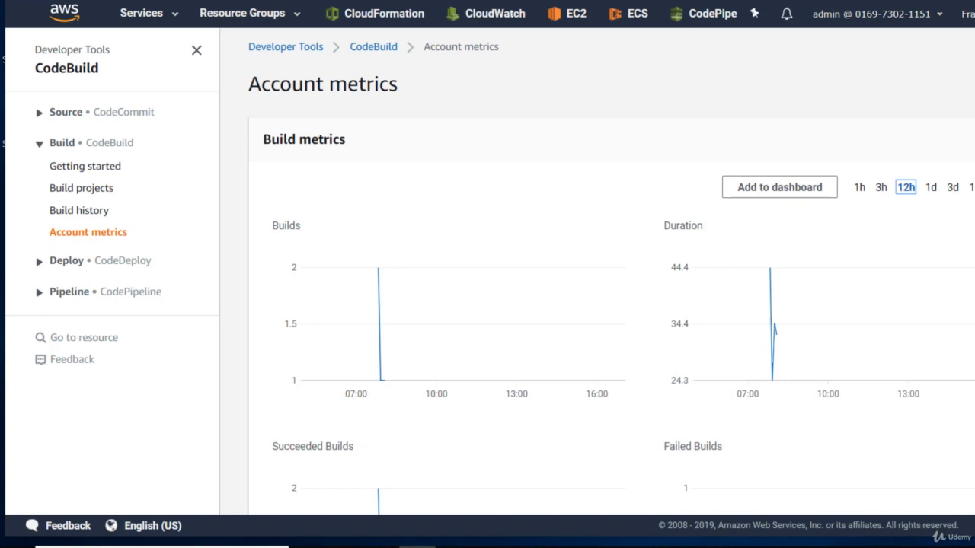
scroll("down", 3)
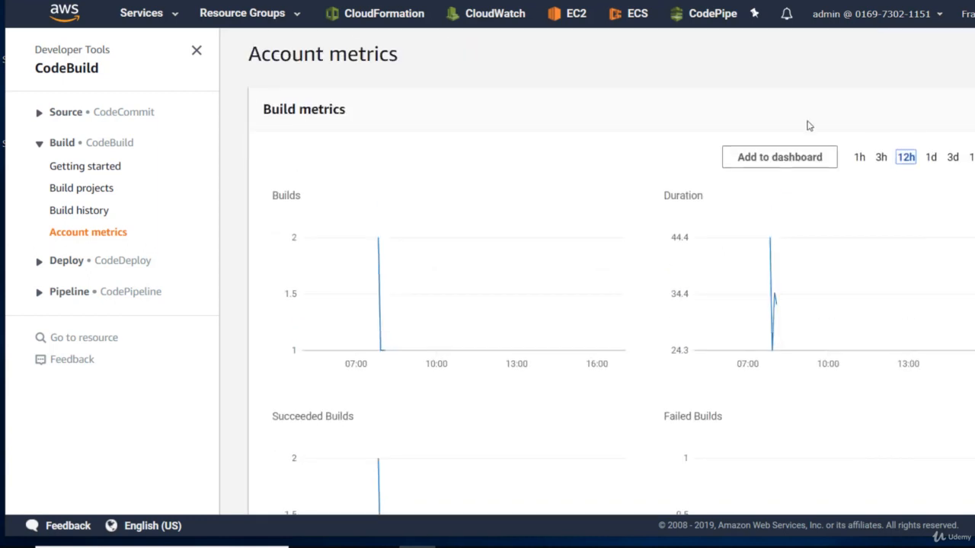
left_click(932, 157)
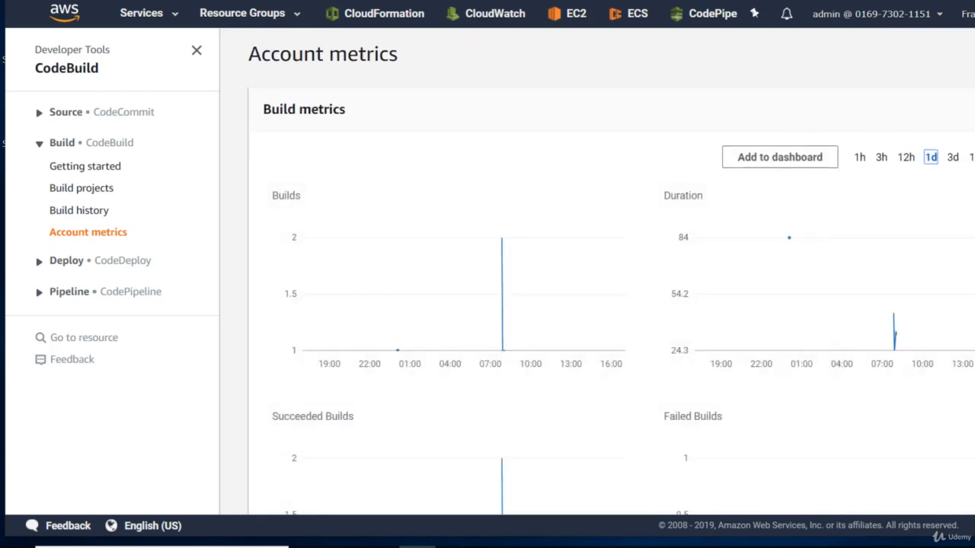
scroll("down", 3)
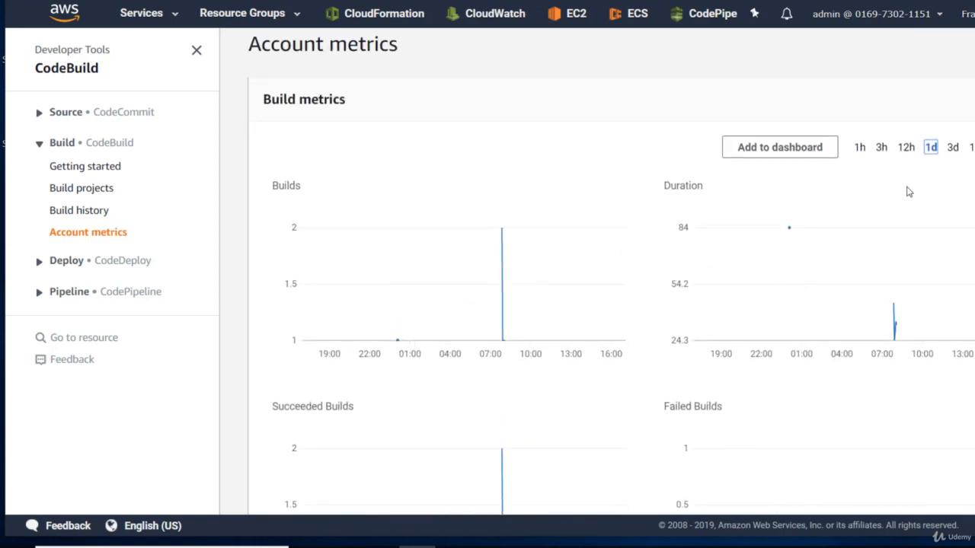
Widen the account metrics to three days and back out of the Add to dashboard dialog.
left_click(953, 146)
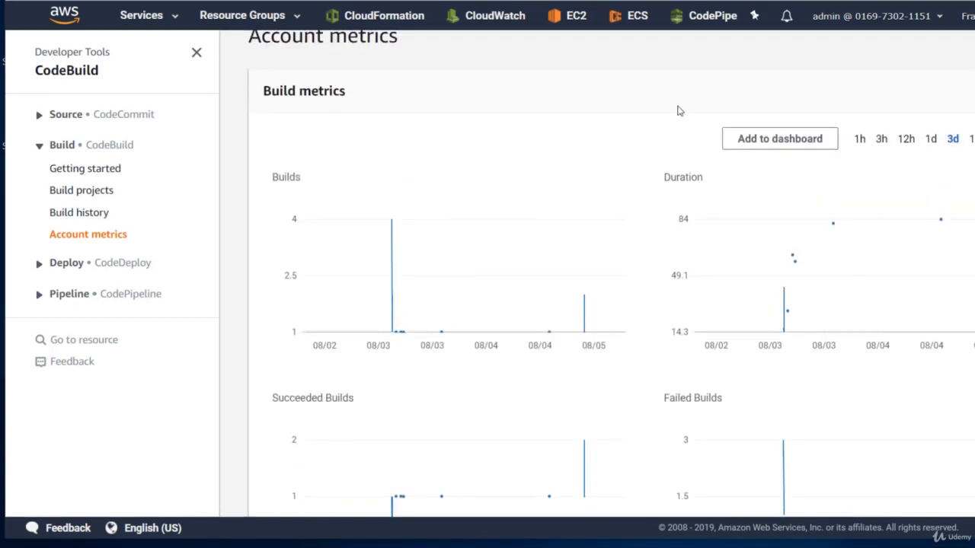
mouse_move(780, 139)
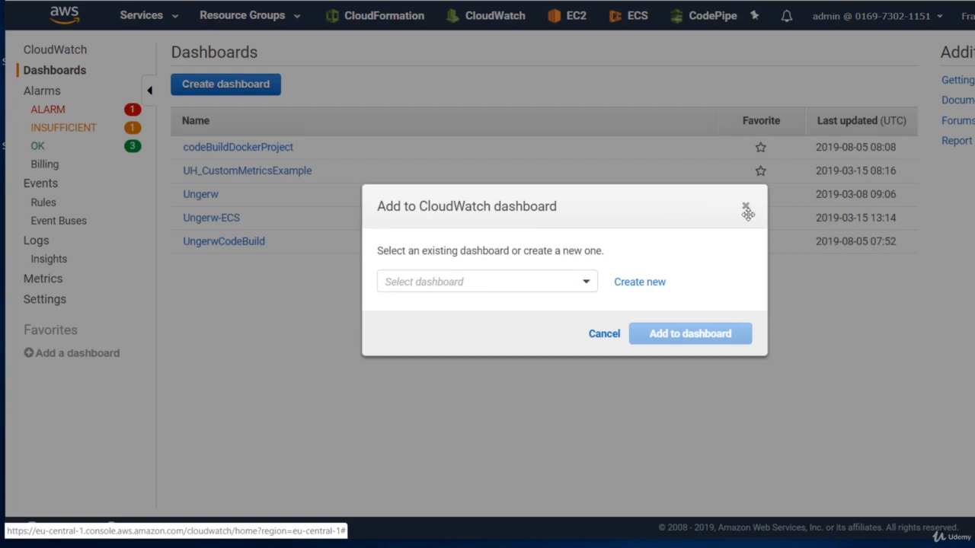
left_click(746, 210)
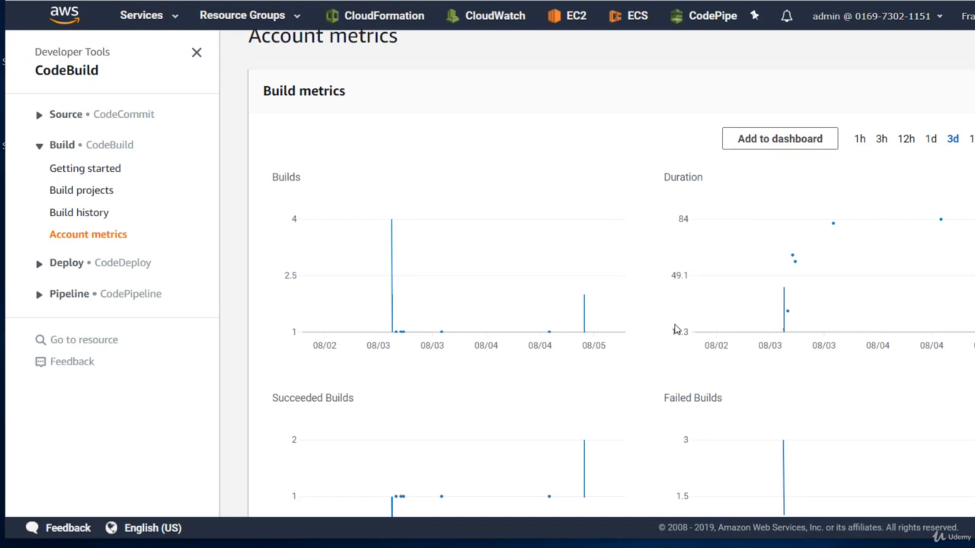
scroll("down", 3)
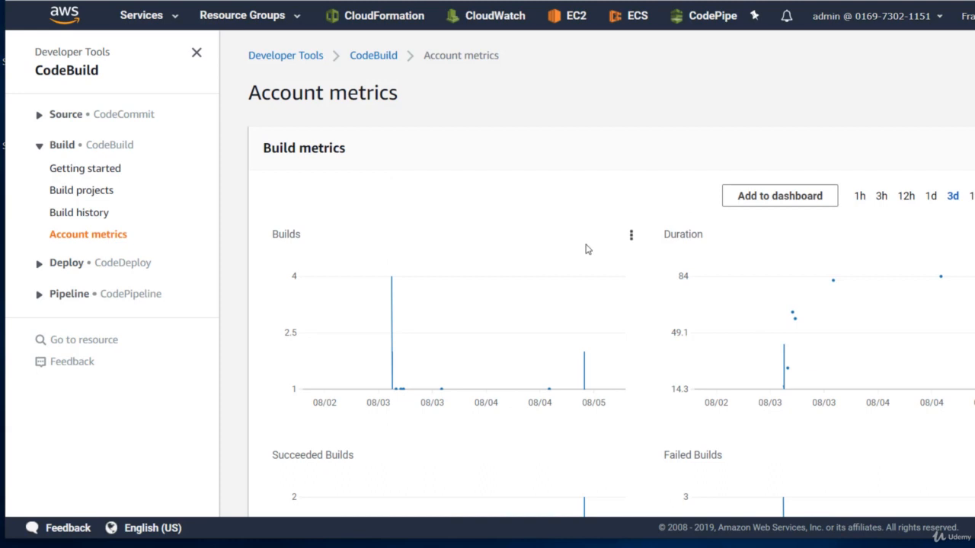
mouse_move(556, 177)
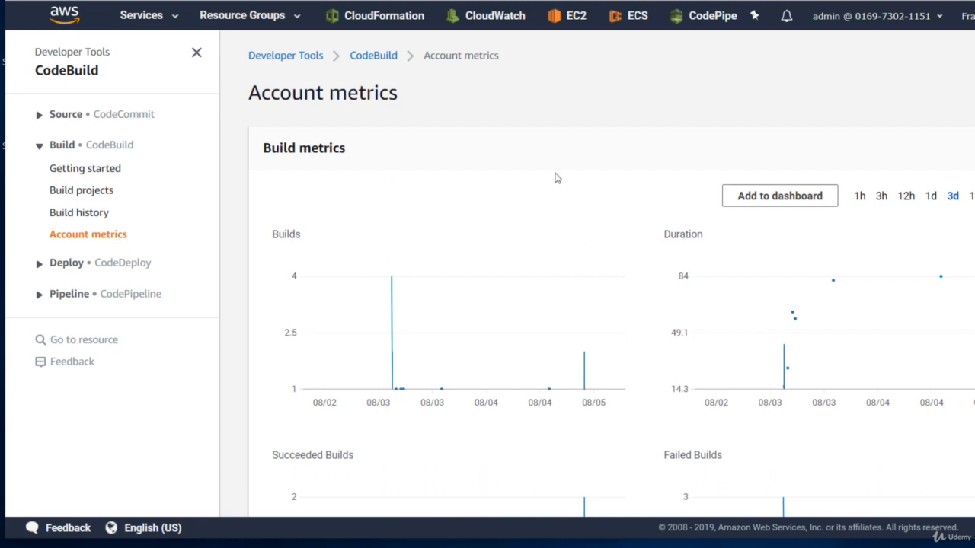
mouse_move(183, 162)
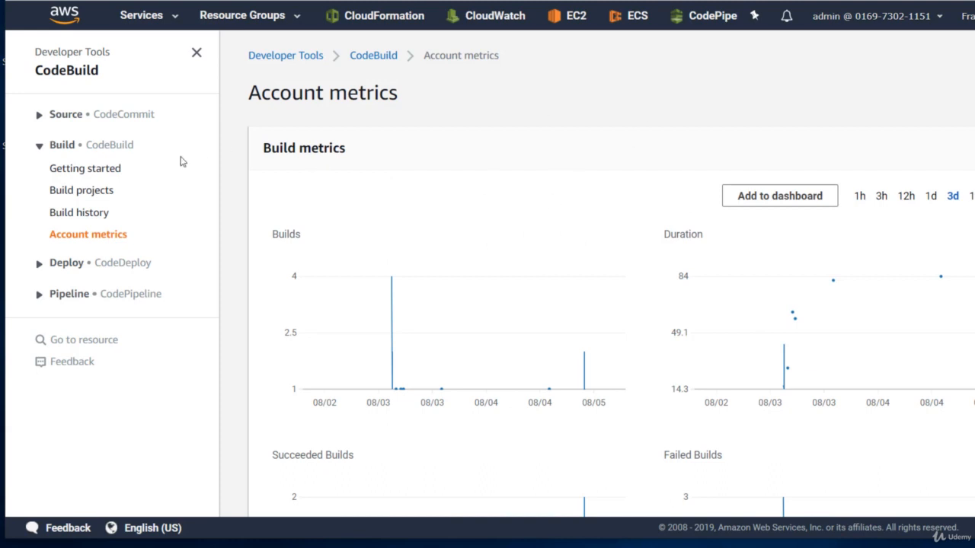
mouse_move(93, 197)
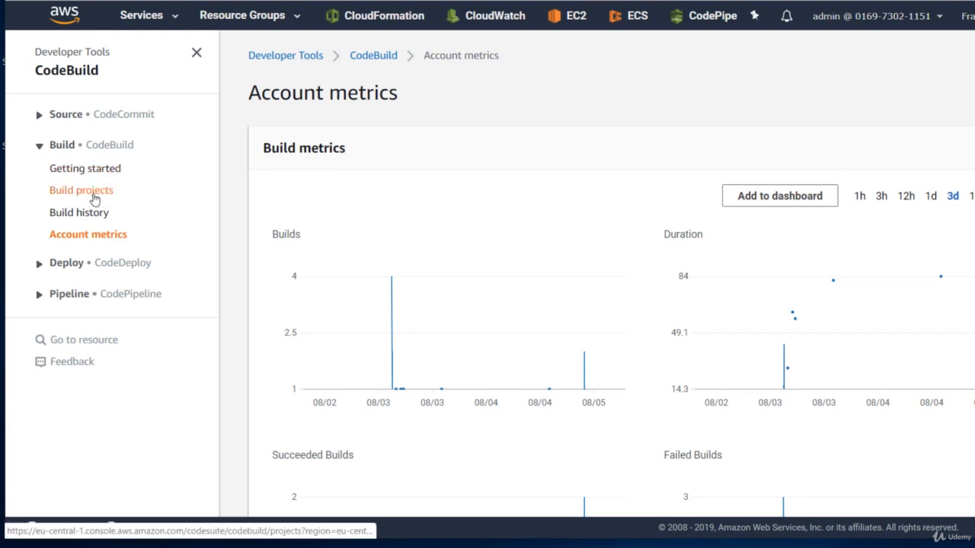
Show firstProject's own build metrics charts over the last three days.
left_click(81, 189)
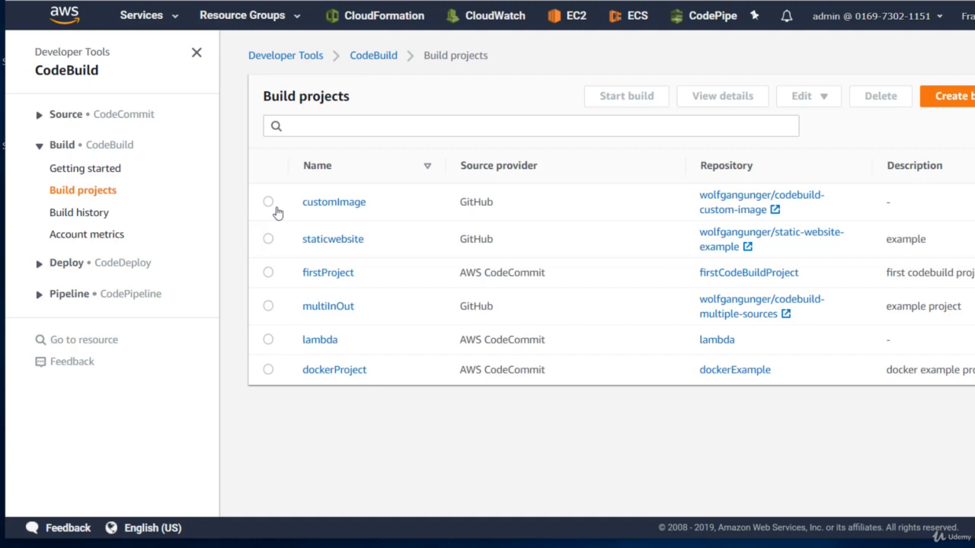
mouse_move(328, 277)
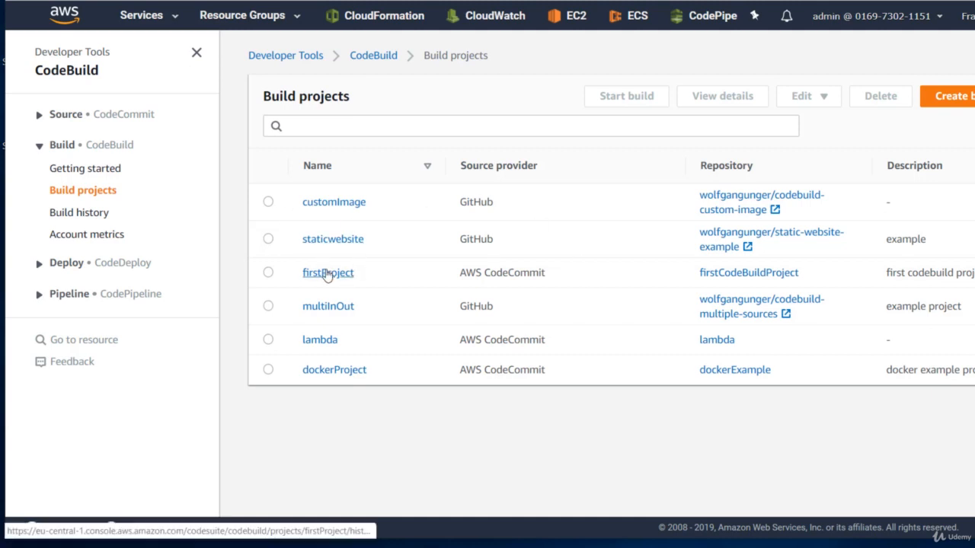
left_click(328, 272)
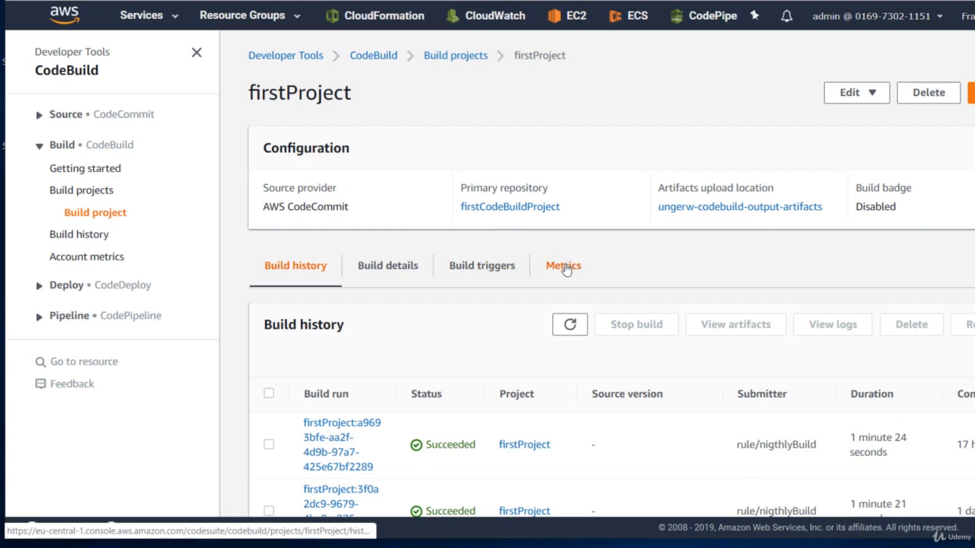
left_click(563, 265)
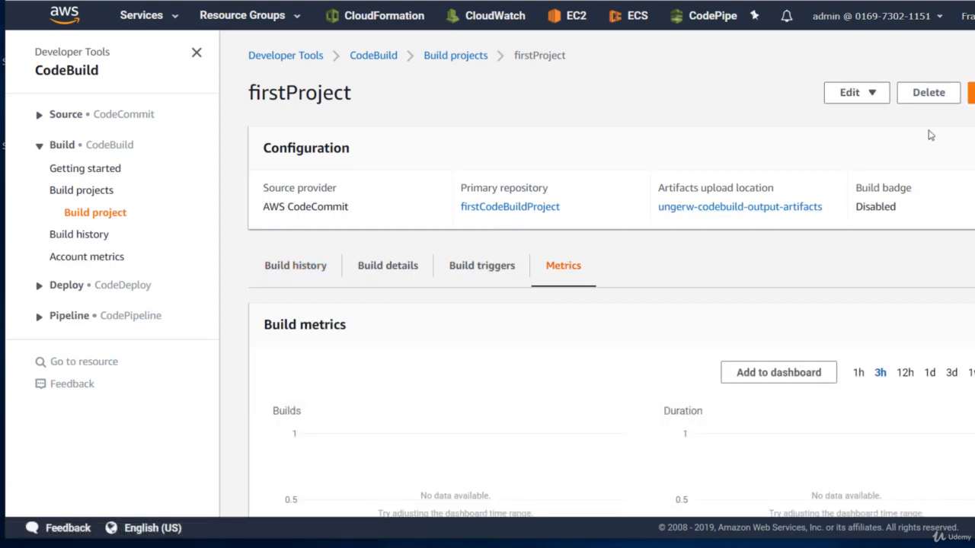
scroll("down", 3)
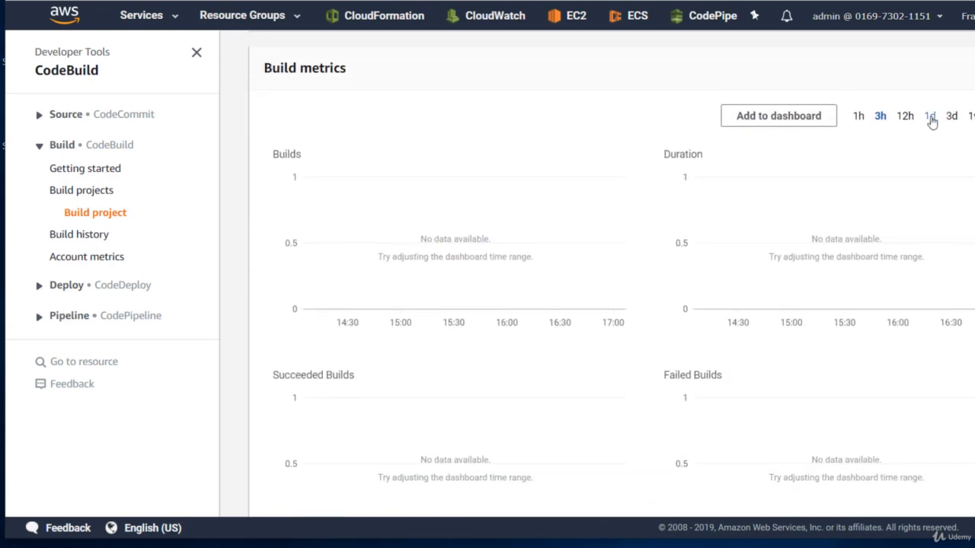
left_click(953, 116)
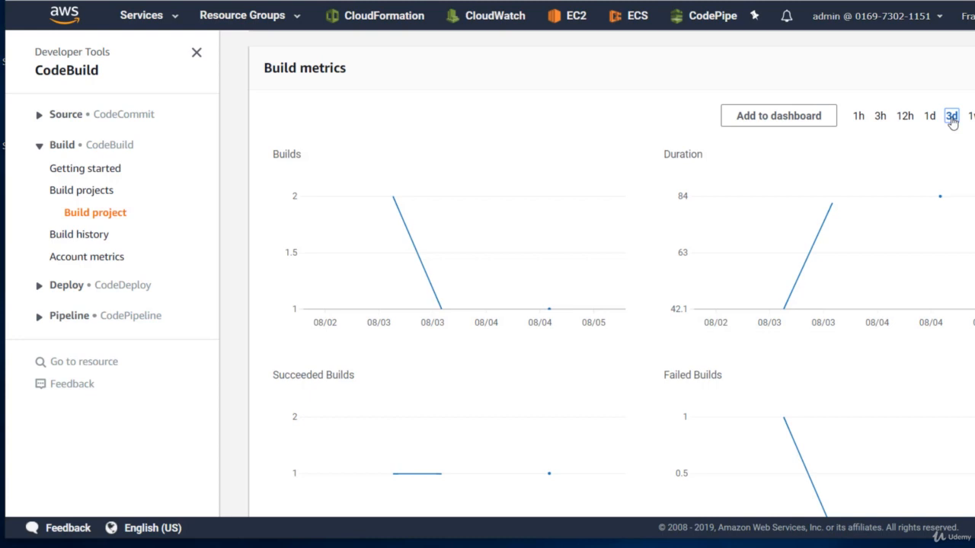
mouse_move(767, 290)
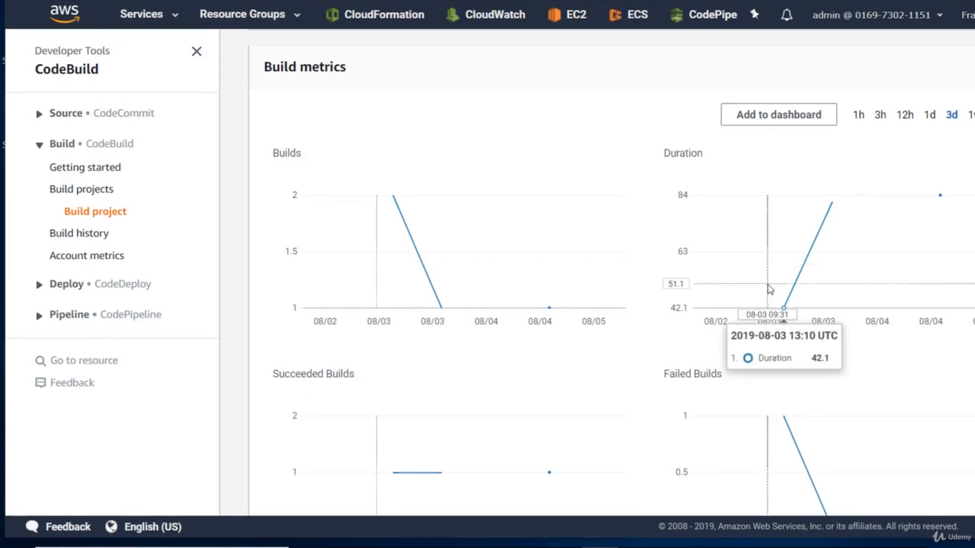
From firstProject's metrics, create a CloudWatch dashboard named DashboardFirstProject to add them to.
left_click(777, 114)
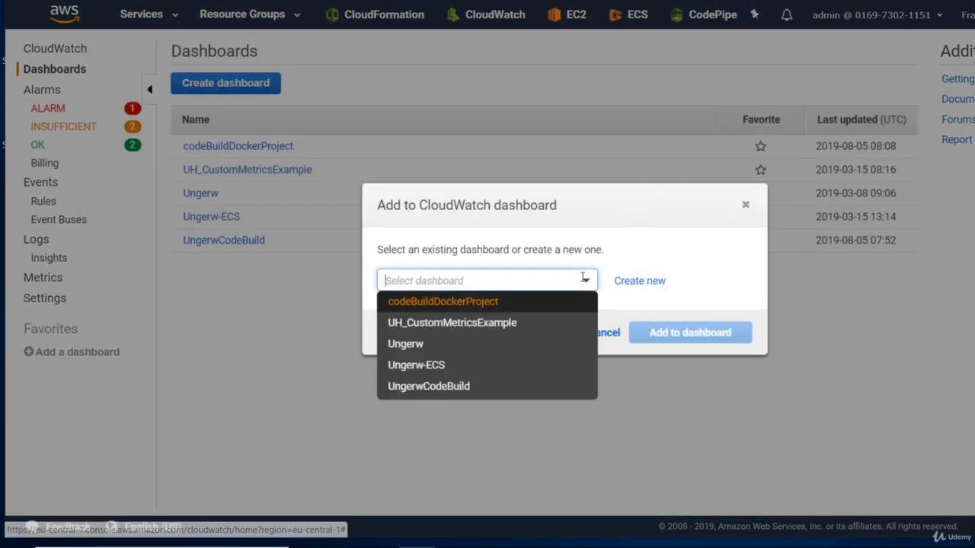
mouse_move(555, 237)
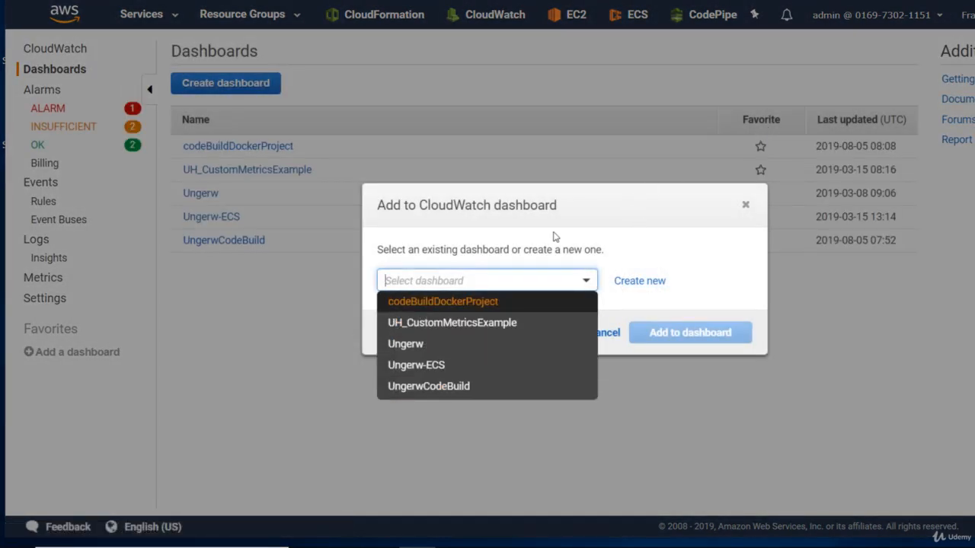
left_click(640, 280)
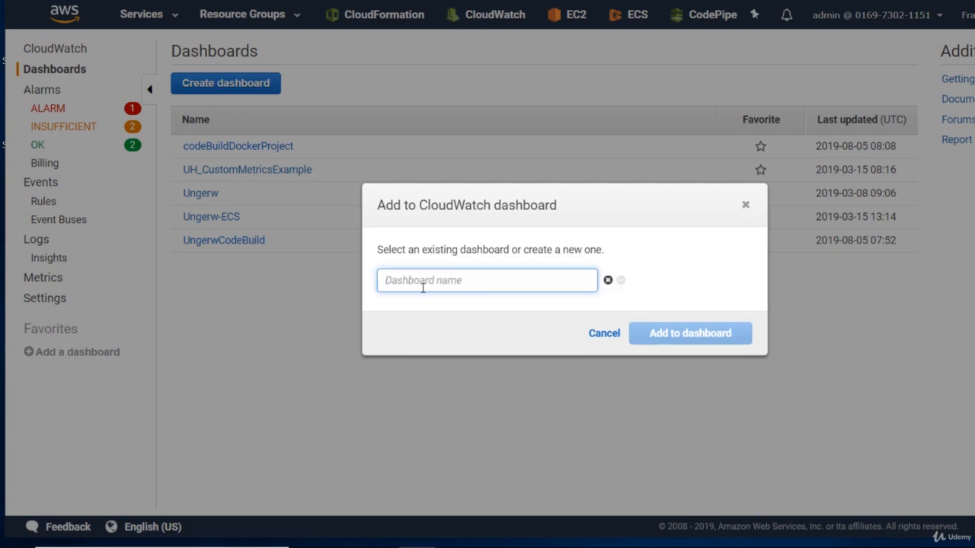
type("Dashboard")
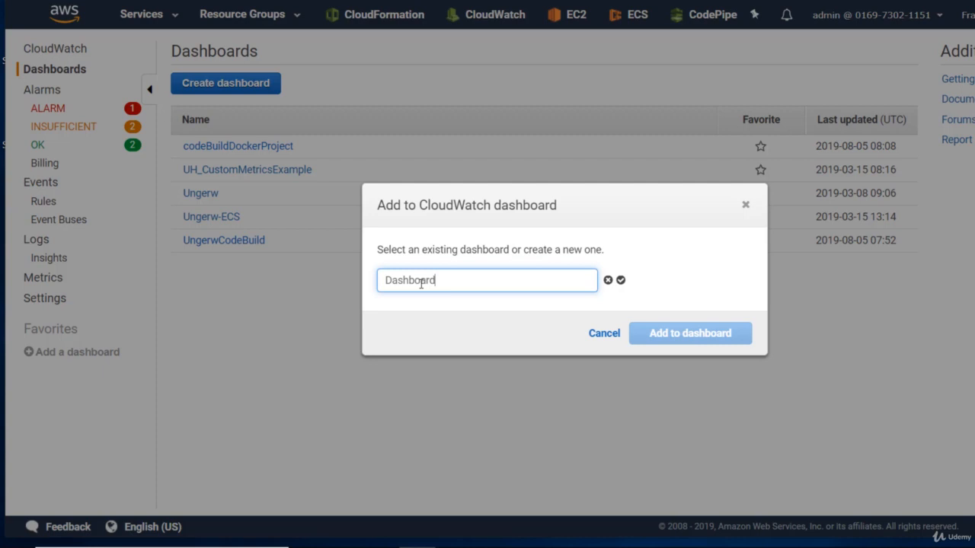
type("FirstProjek")
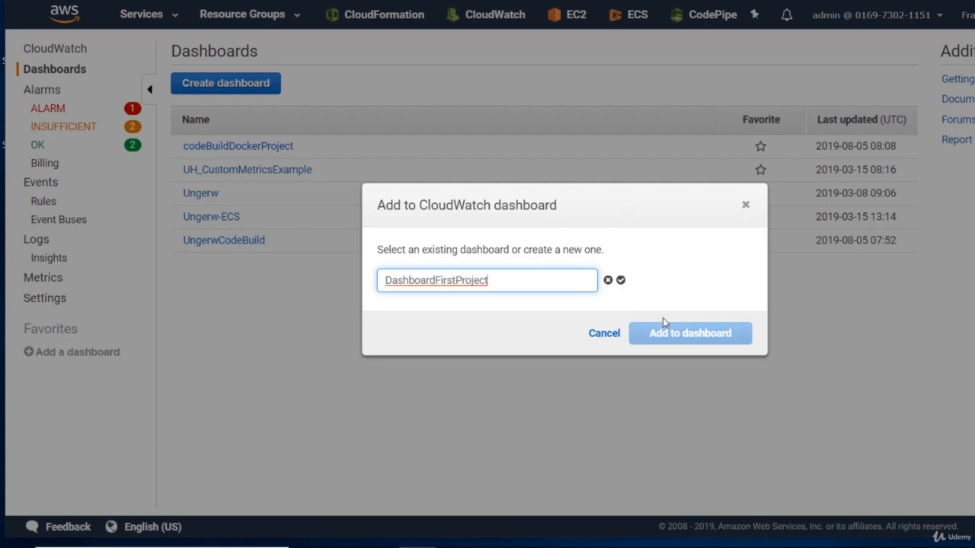
left_click(625, 281)
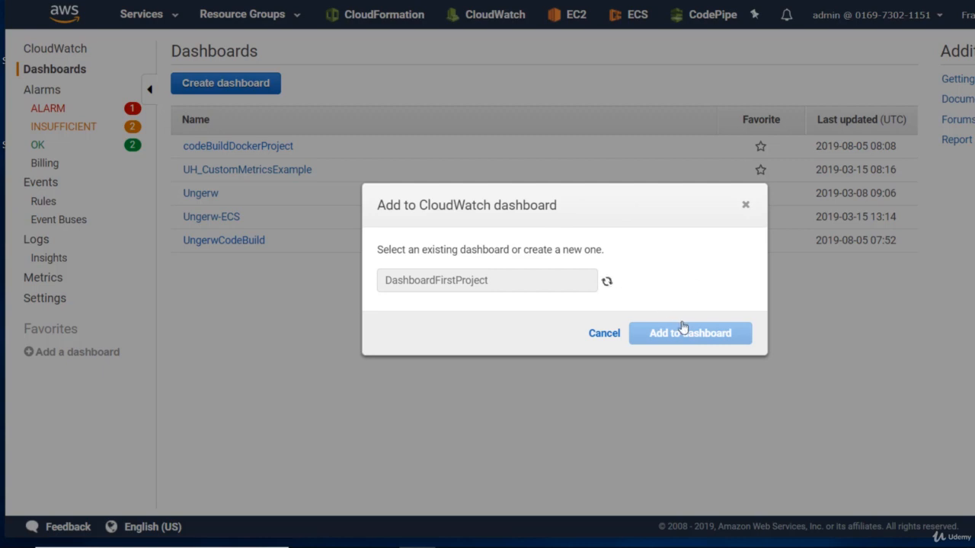
left_click(688, 332)
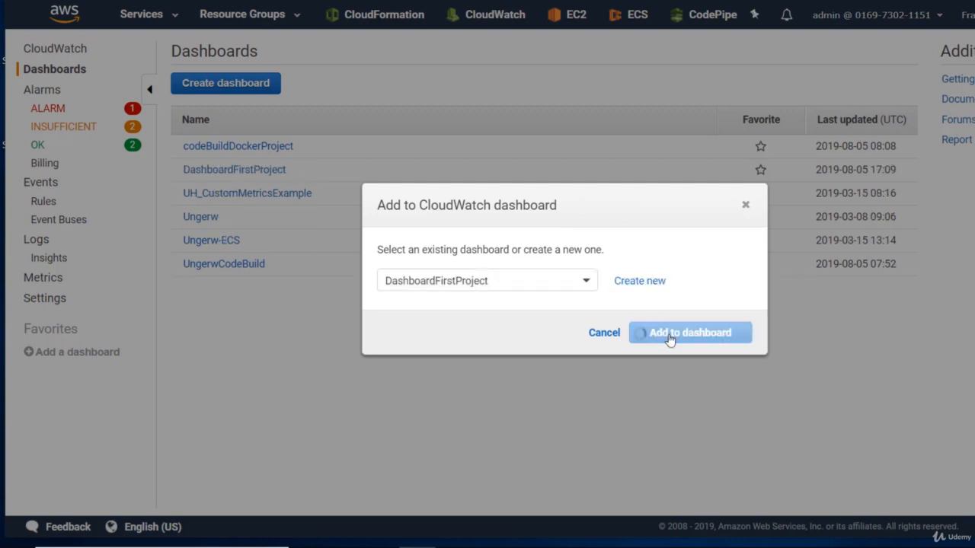
Add the four build graphs to DashboardFirstProject, save it, and reopen it from the dashboard list.
left_click(690, 332)
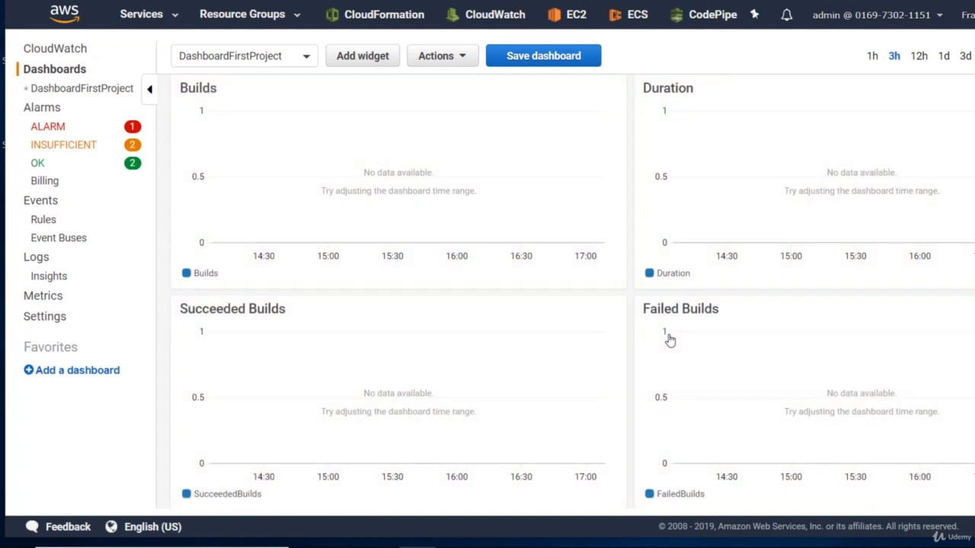
left_click(543, 55)
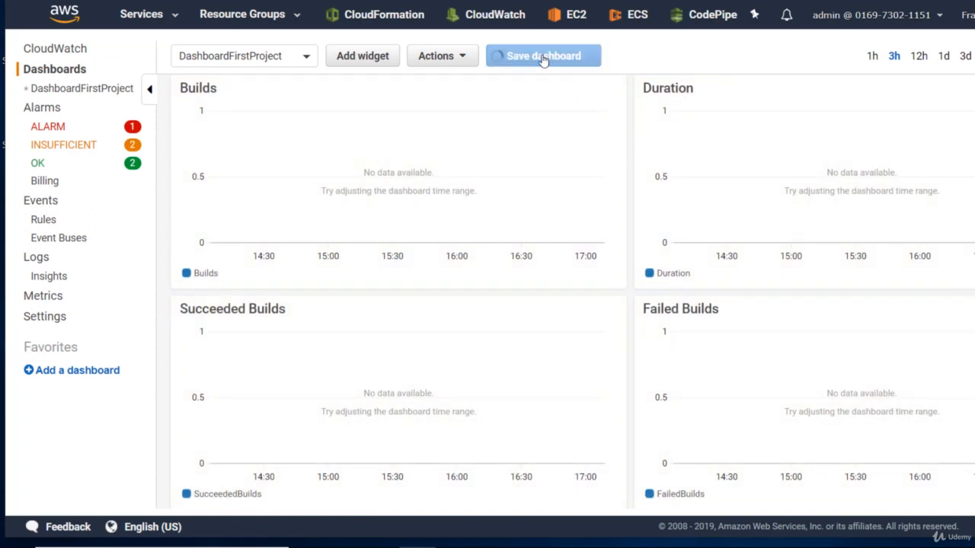
left_click(542, 55)
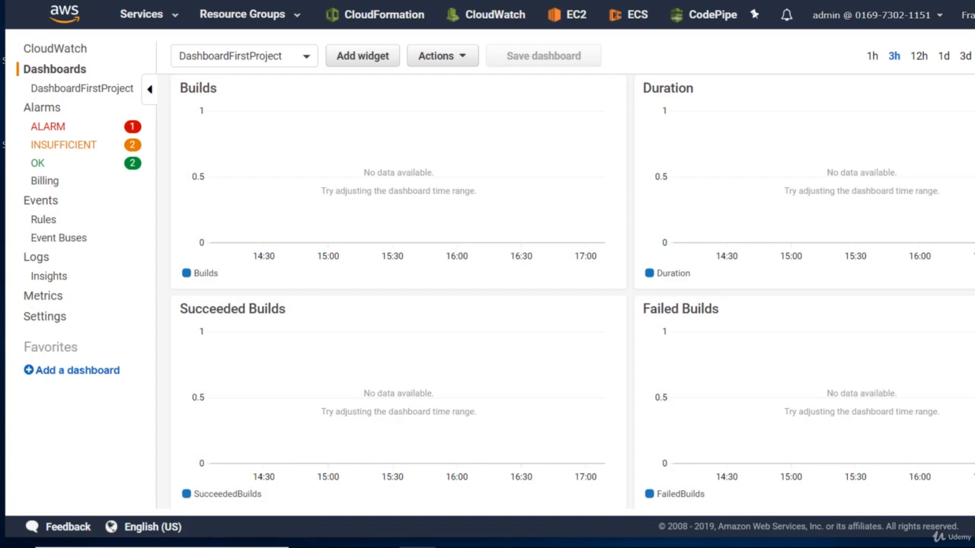
scroll("down", 3)
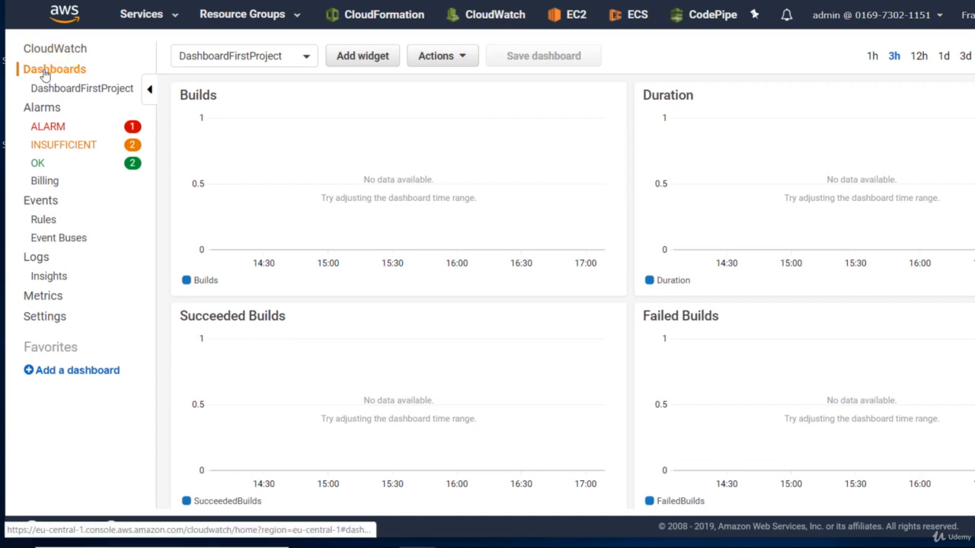
left_click(54, 69)
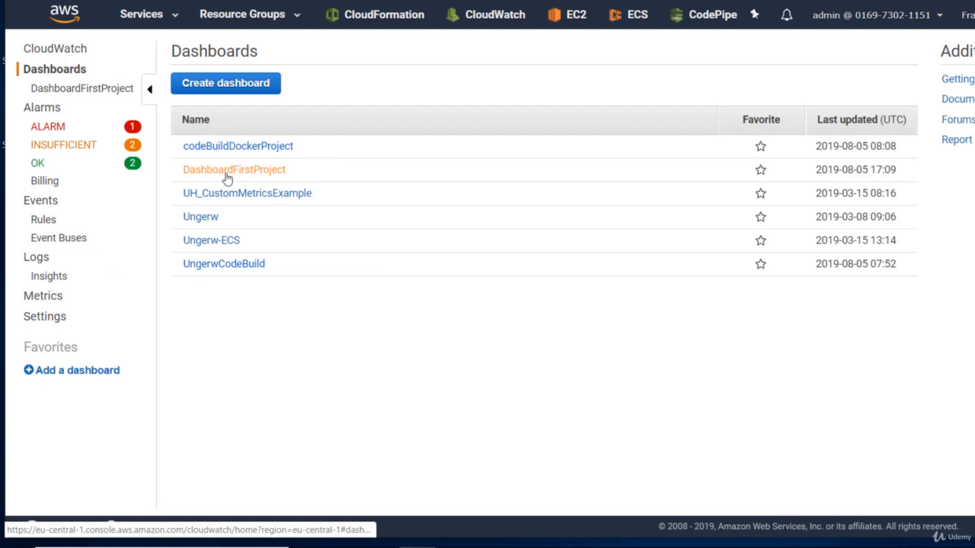
left_click(234, 169)
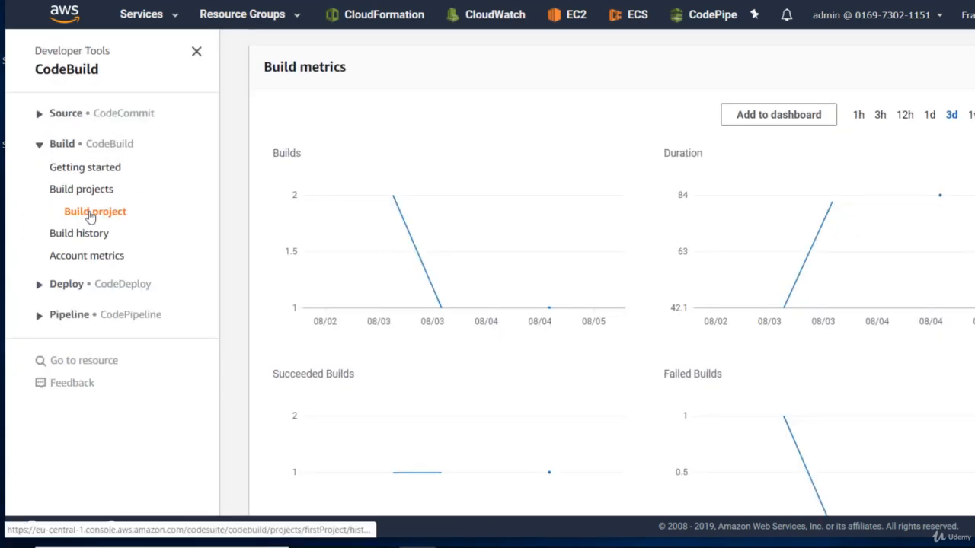
Start a new build of firstProject so the dashboard graphs receive data.
left_click(94, 210)
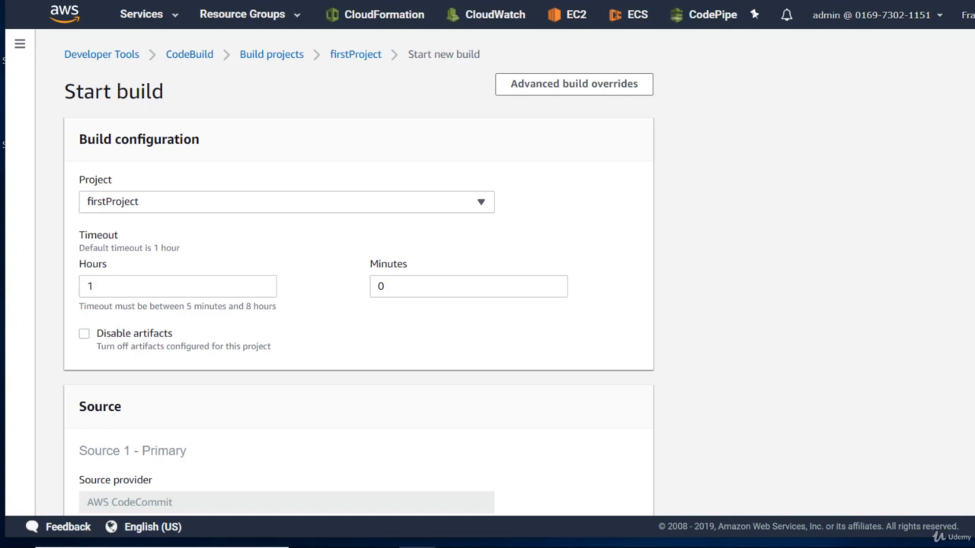
scroll("down", 3)
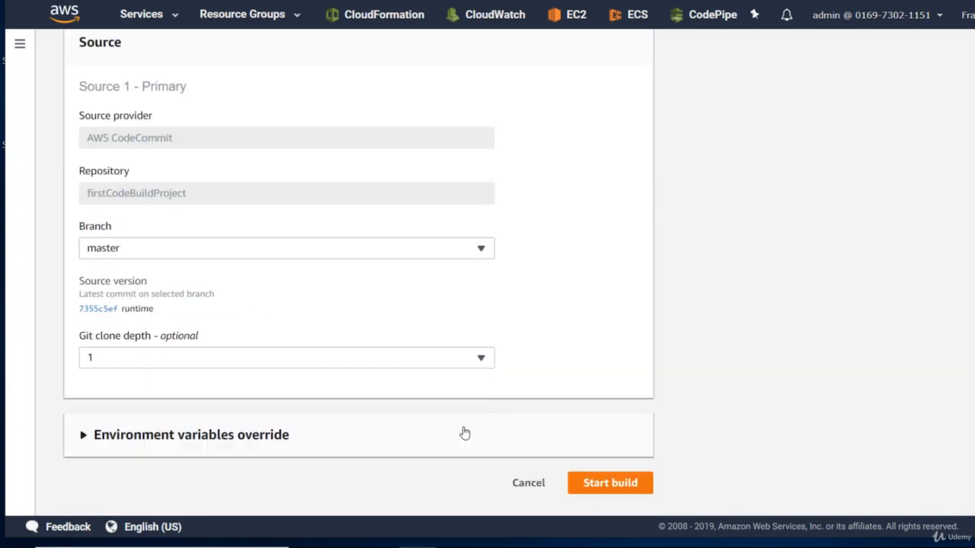
left_click(609, 481)
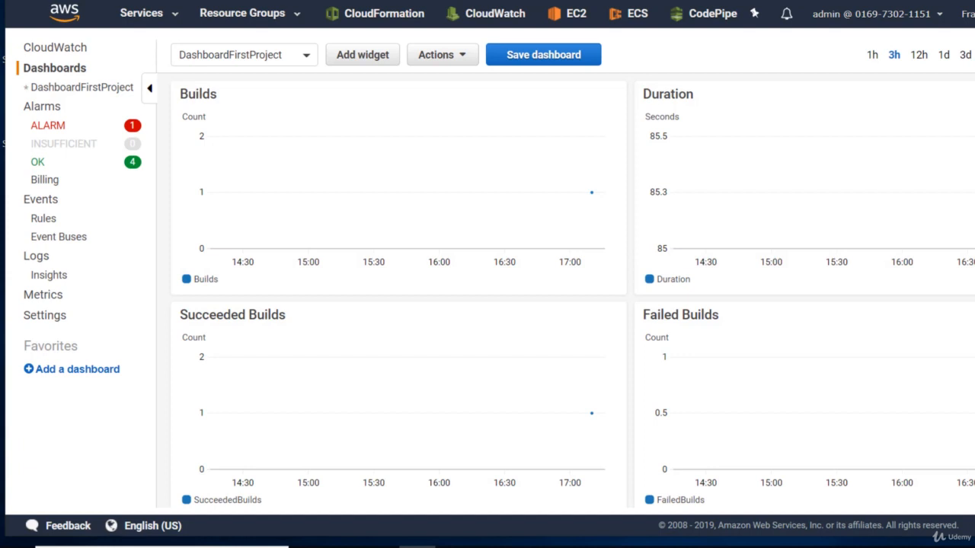
mouse_move(593, 193)
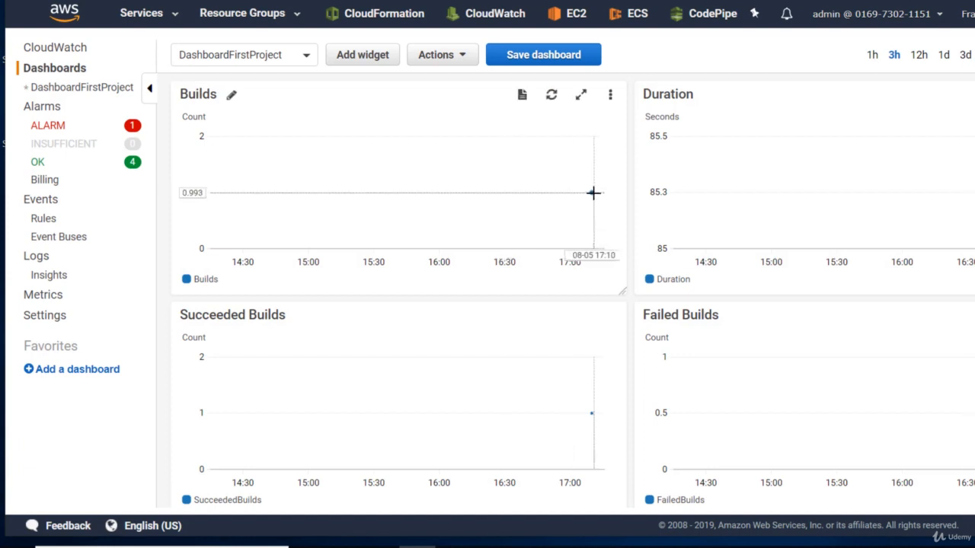
mouse_move(594, 192)
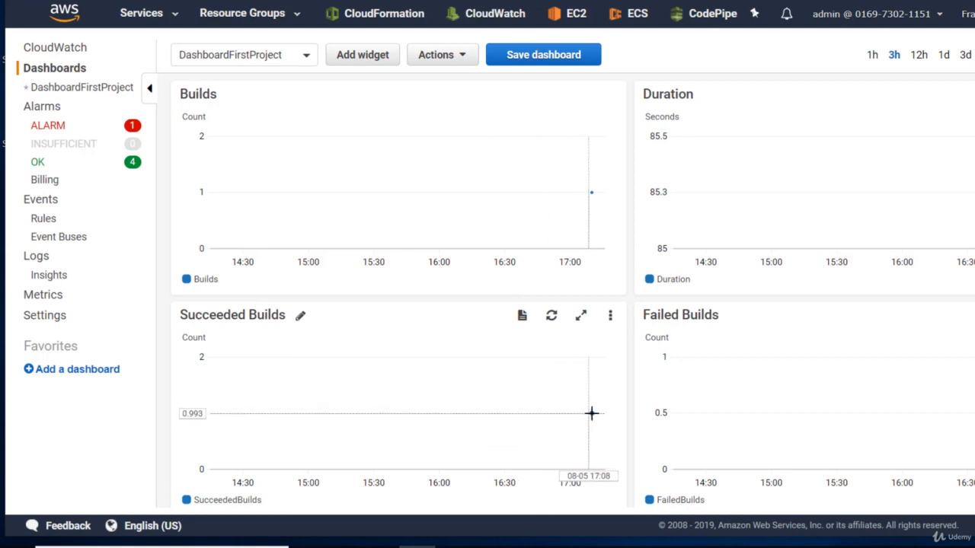
mouse_move(965, 463)
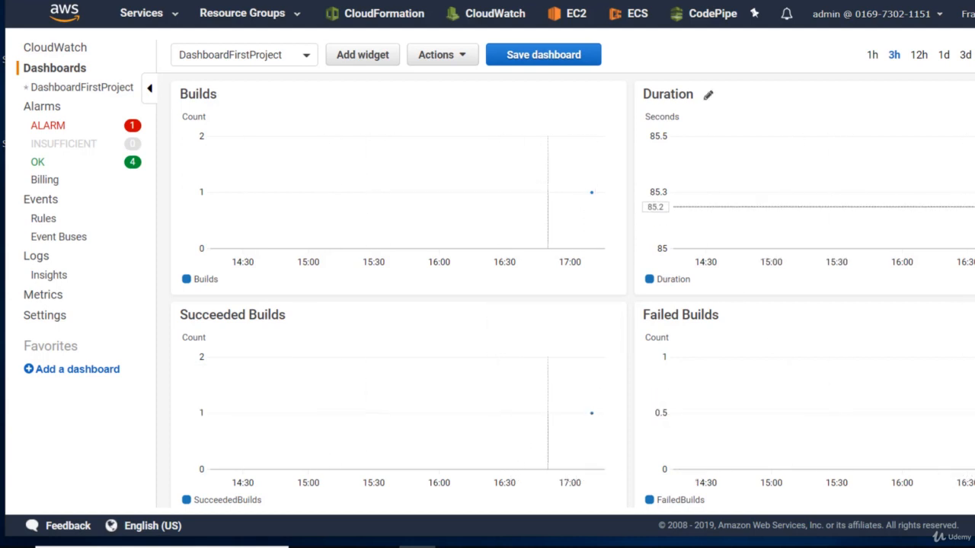
mouse_move(632, 214)
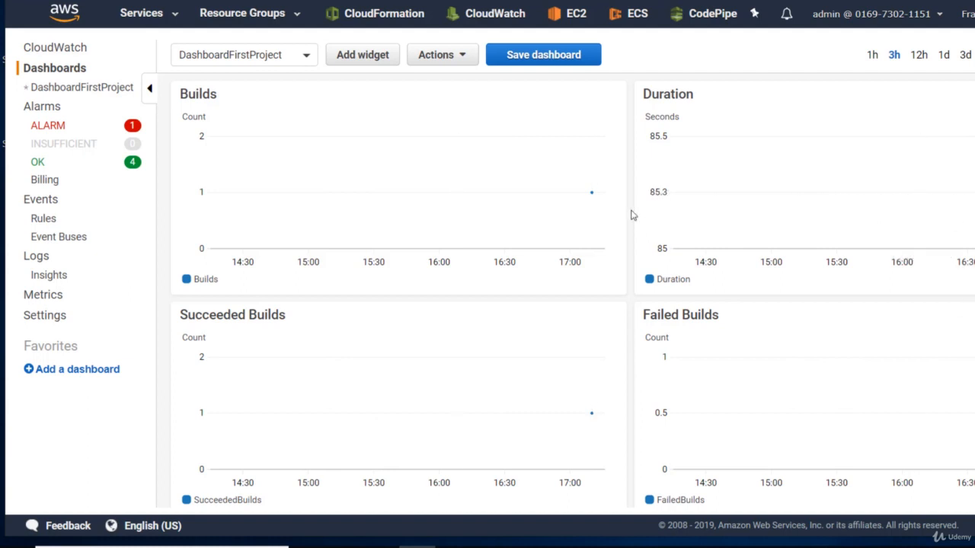
mouse_move(609, 96)
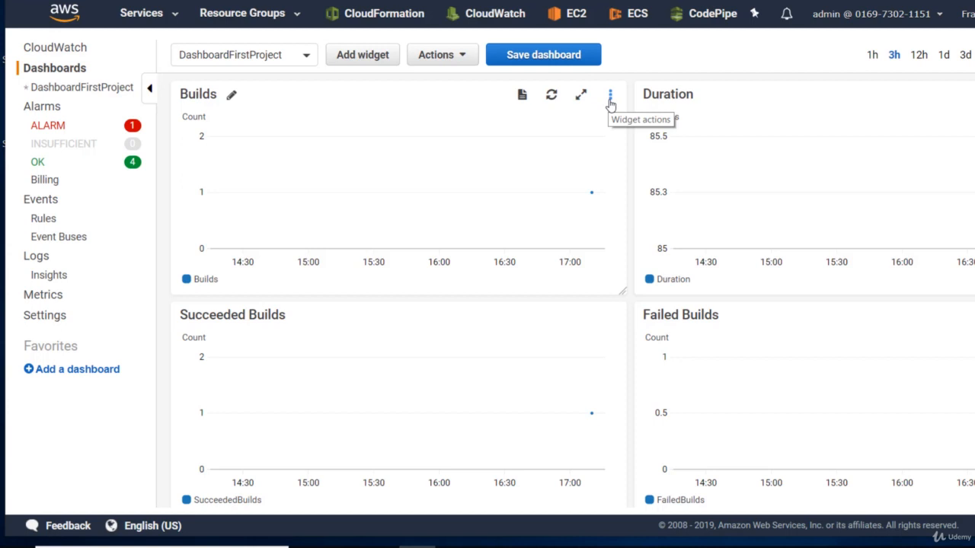
Switch the Builds, Duration, Succeeded and Failed Builds widgets to Number type and save the dashboard.
left_click(611, 94)
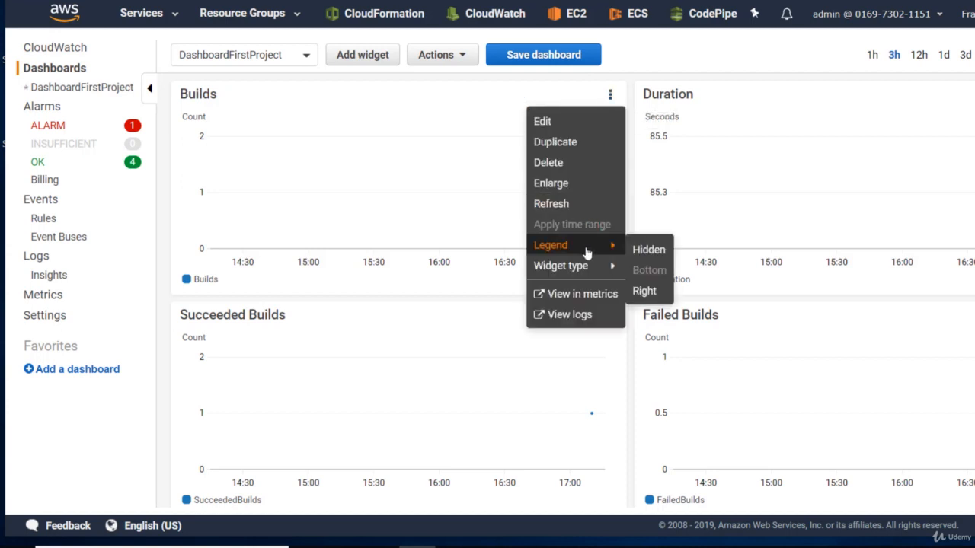
mouse_move(560, 265)
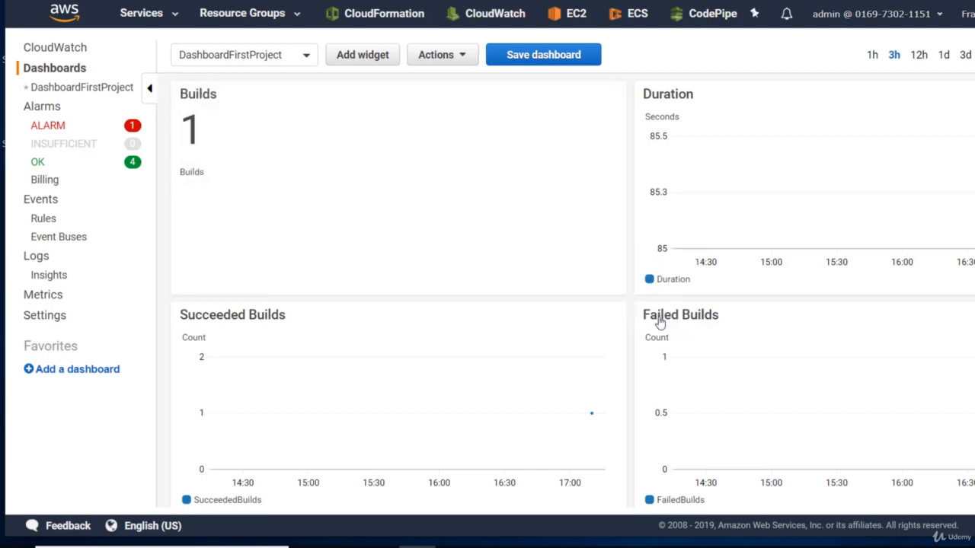
mouse_move(658, 322)
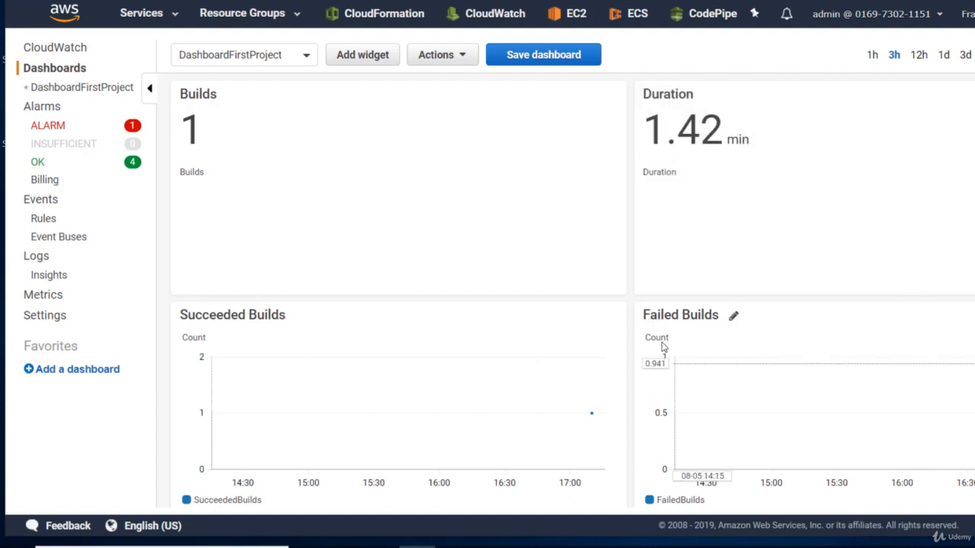
left_click(609, 315)
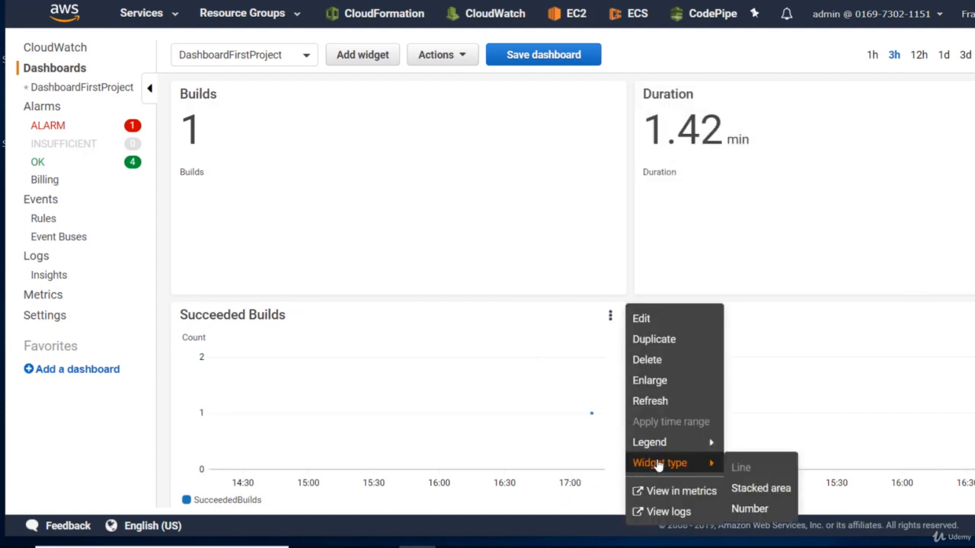
left_click(749, 509)
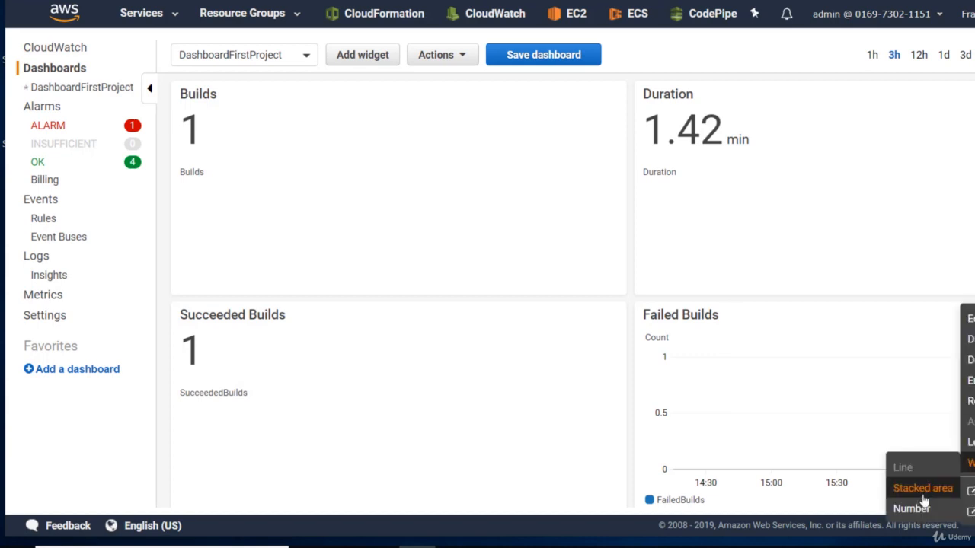
left_click(912, 509)
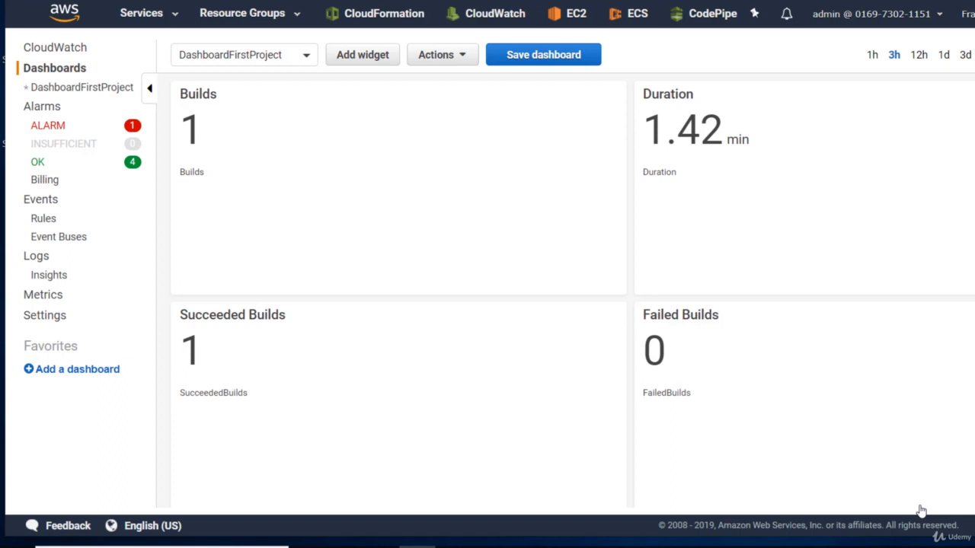
left_click(542, 61)
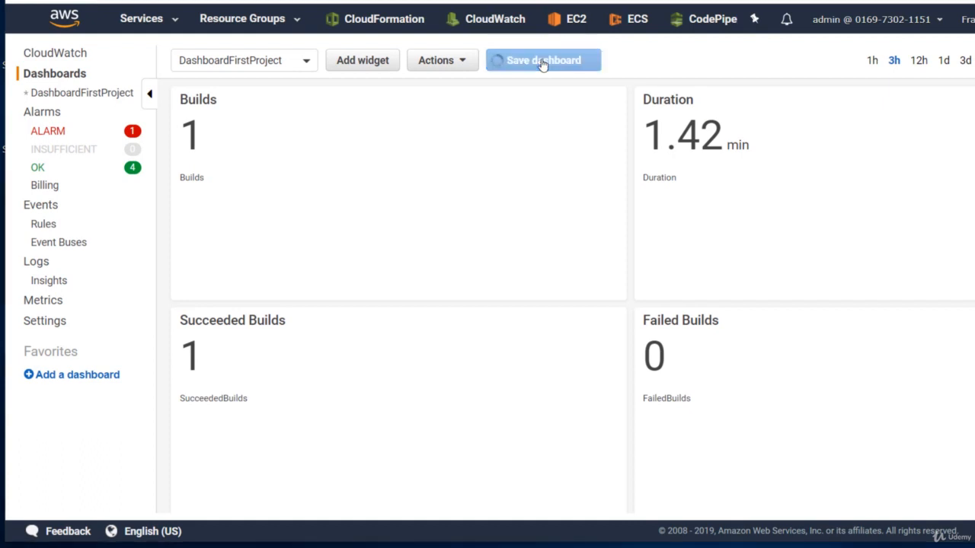
left_click(542, 61)
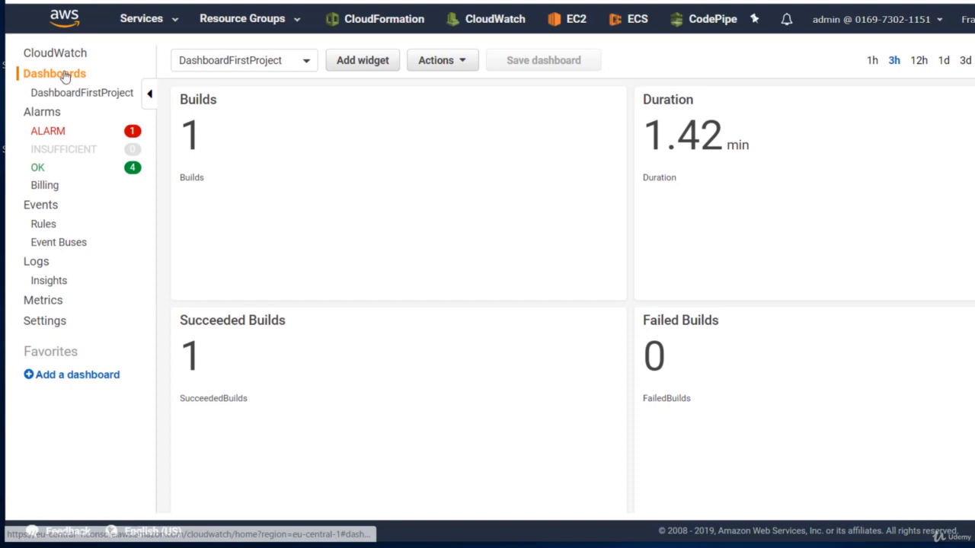
Create a second CloudWatch dashboard named CodeBuild, reaching its widget type chooser.
left_click(55, 73)
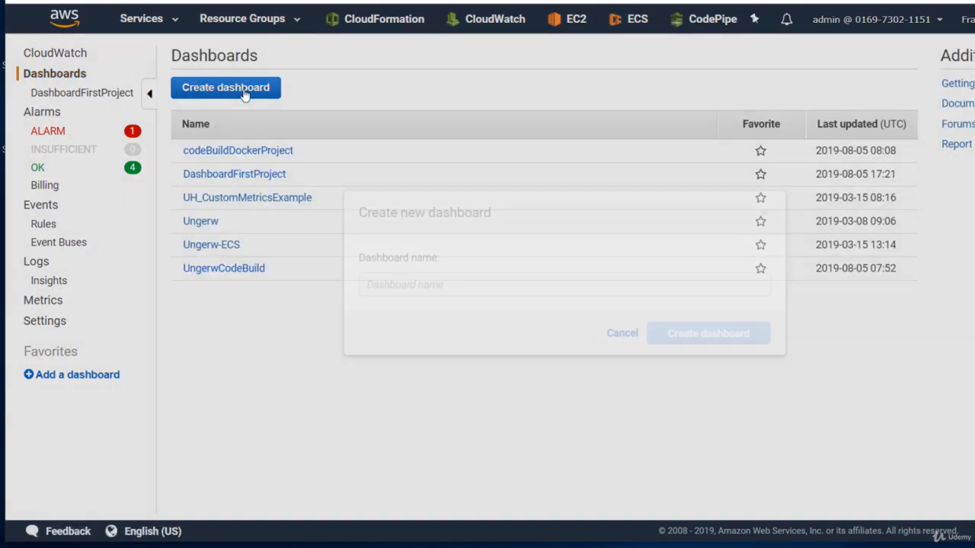
left_click(225, 87)
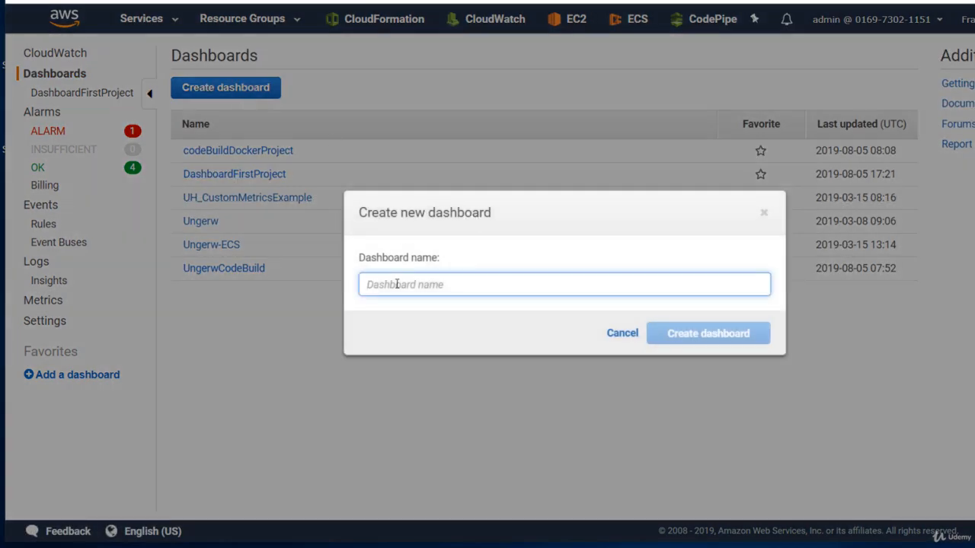
type("CodeBuild")
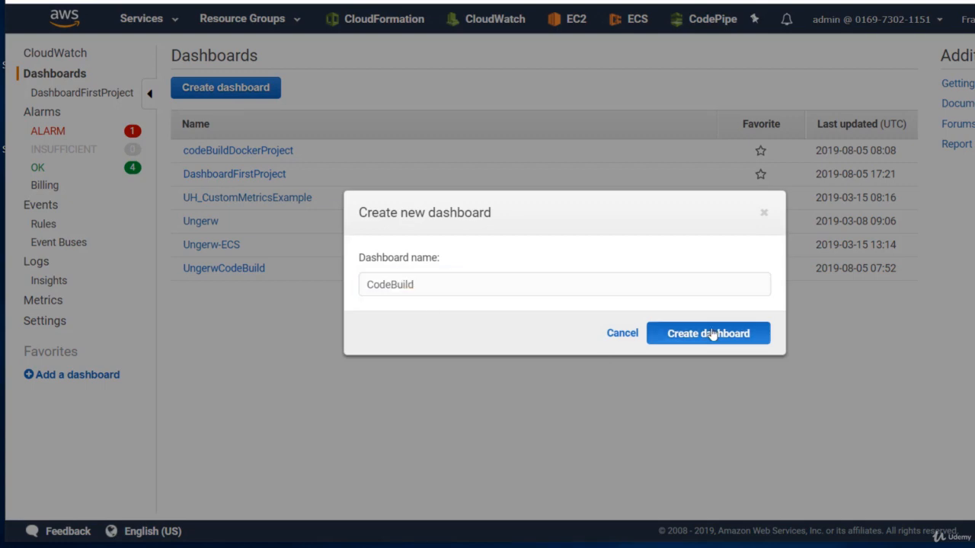
left_click(707, 332)
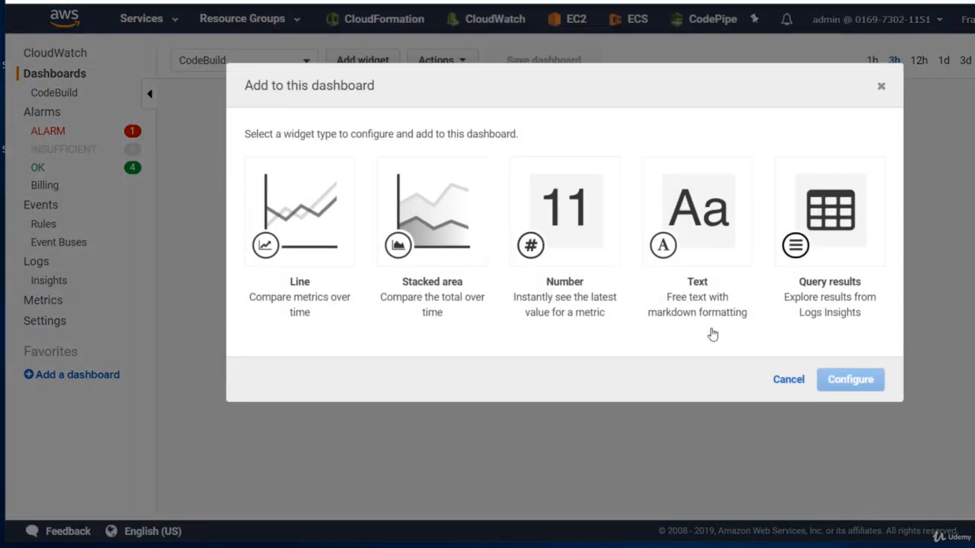
Add a Number widget 'CodeBuild Projects' with all fourteen CodeBuild account metrics and save the dashboard.
left_click(563, 221)
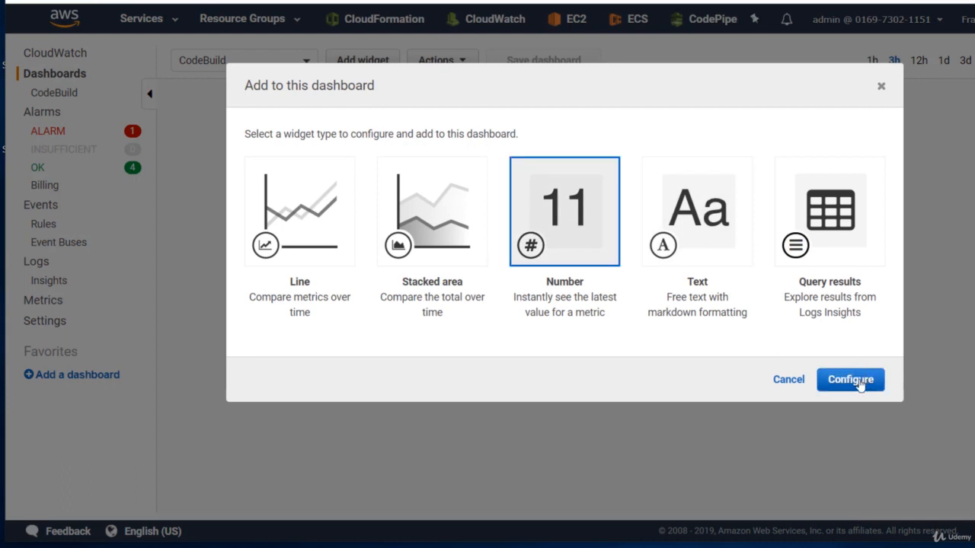
left_click(850, 379)
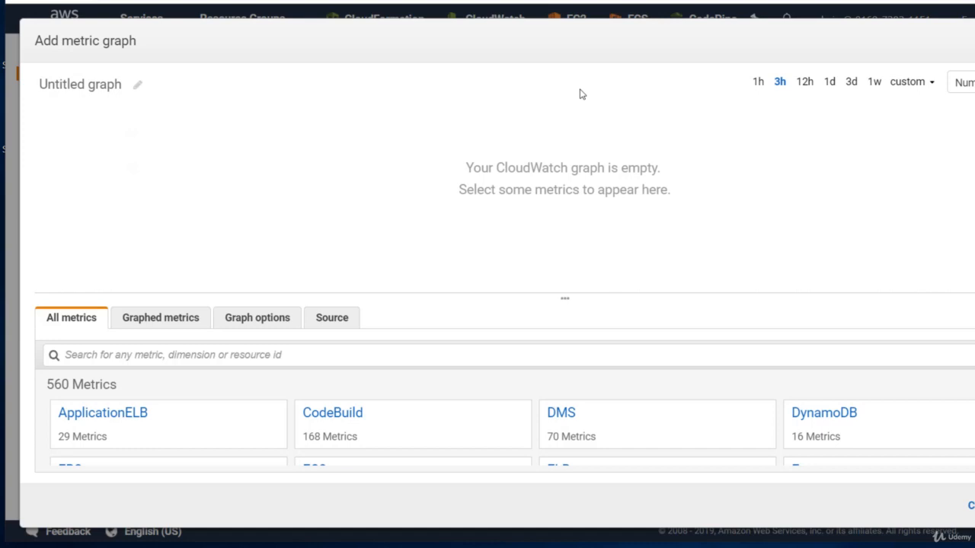
mouse_move(333, 418)
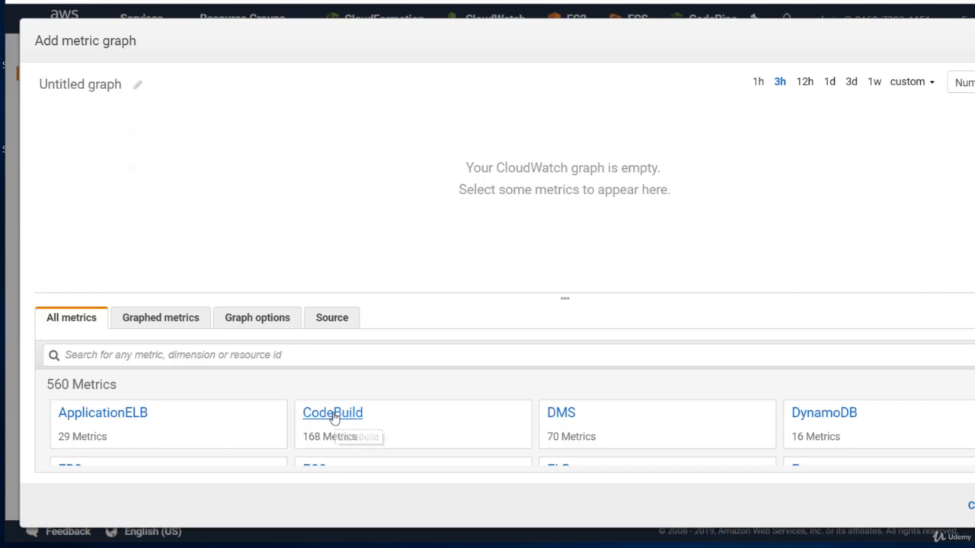
left_click(332, 412)
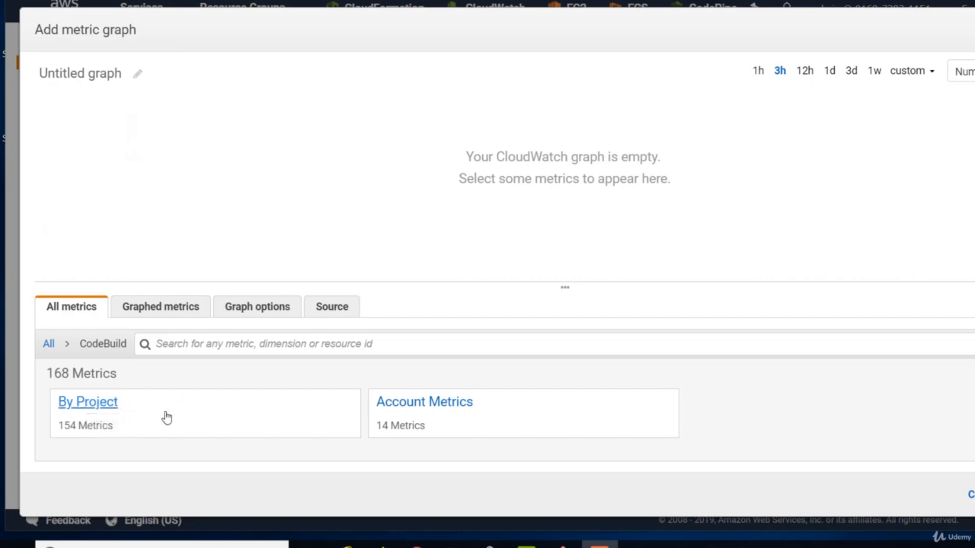
mouse_move(402, 411)
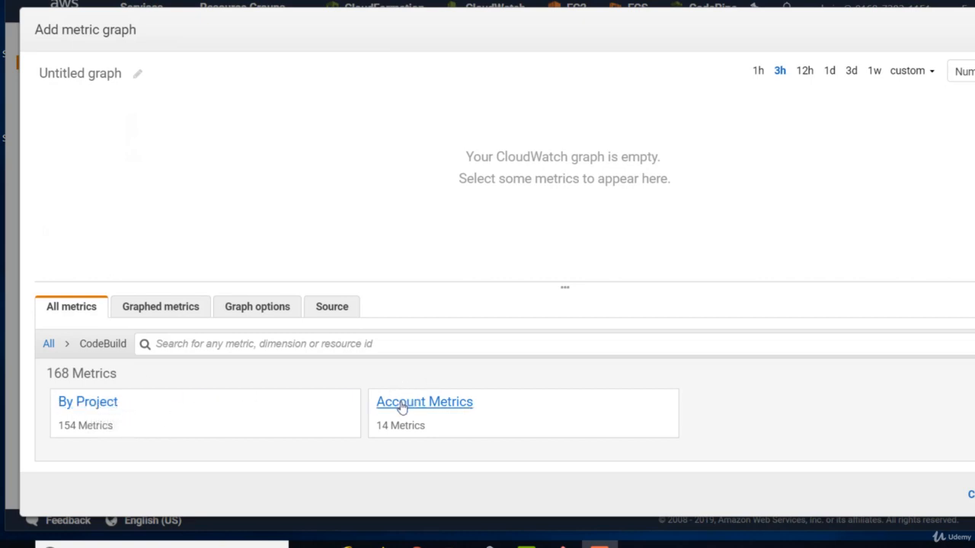
mouse_move(417, 407)
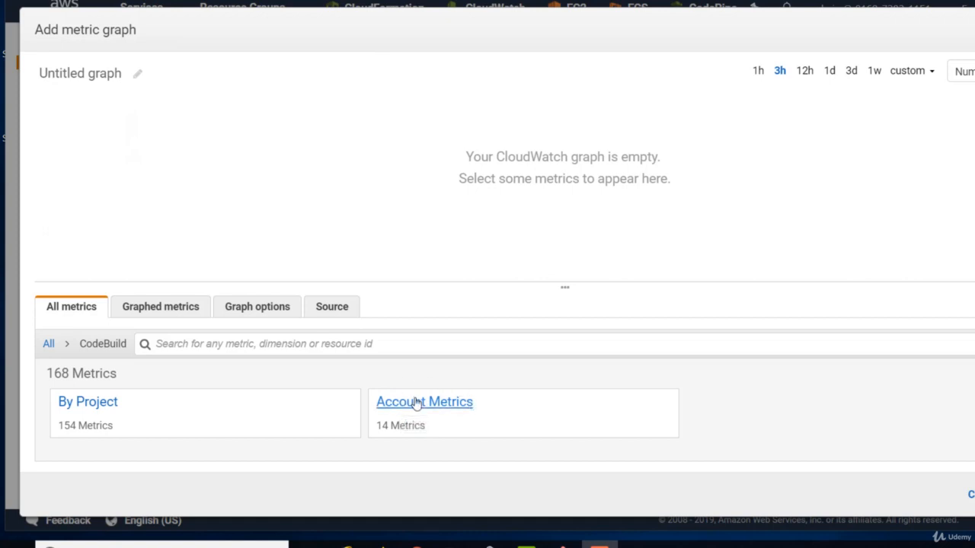
left_click(423, 402)
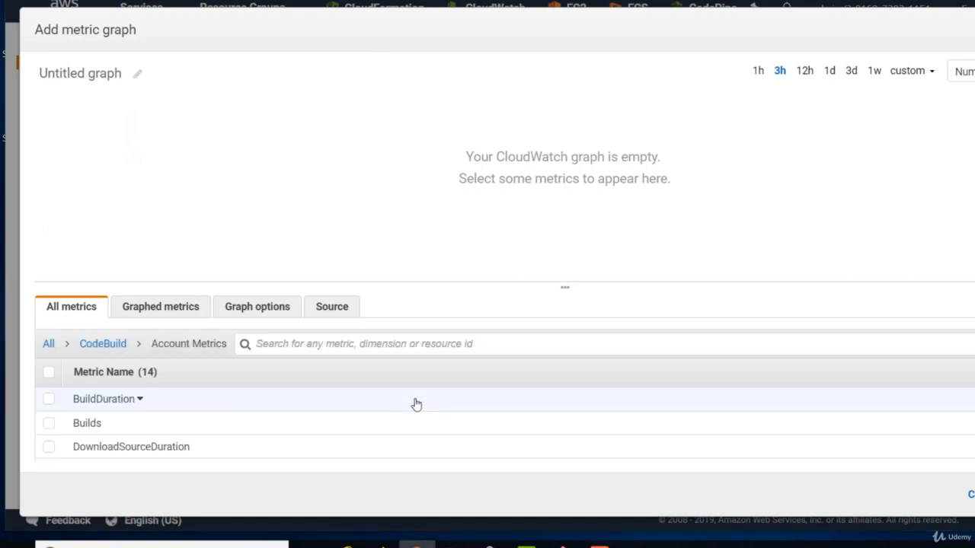
mouse_move(49, 372)
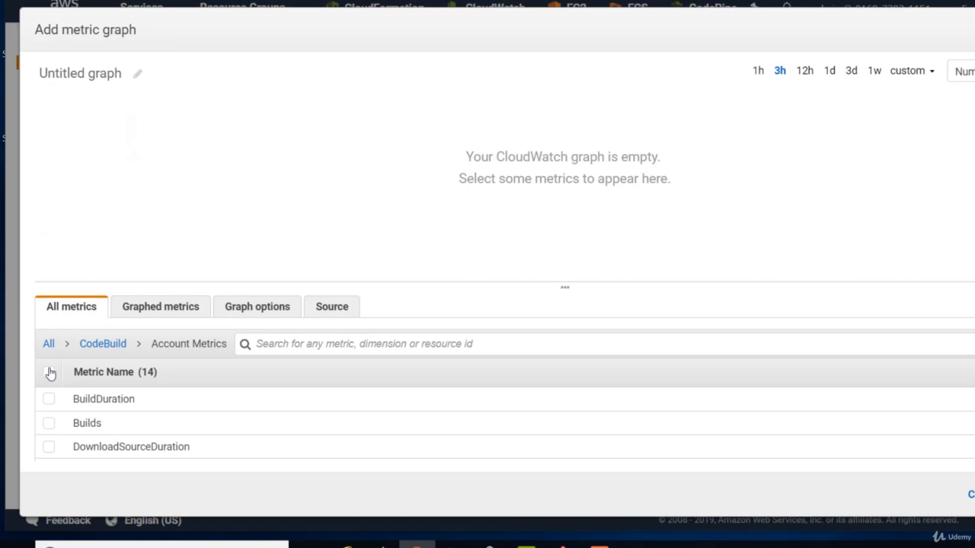
left_click(49, 372)
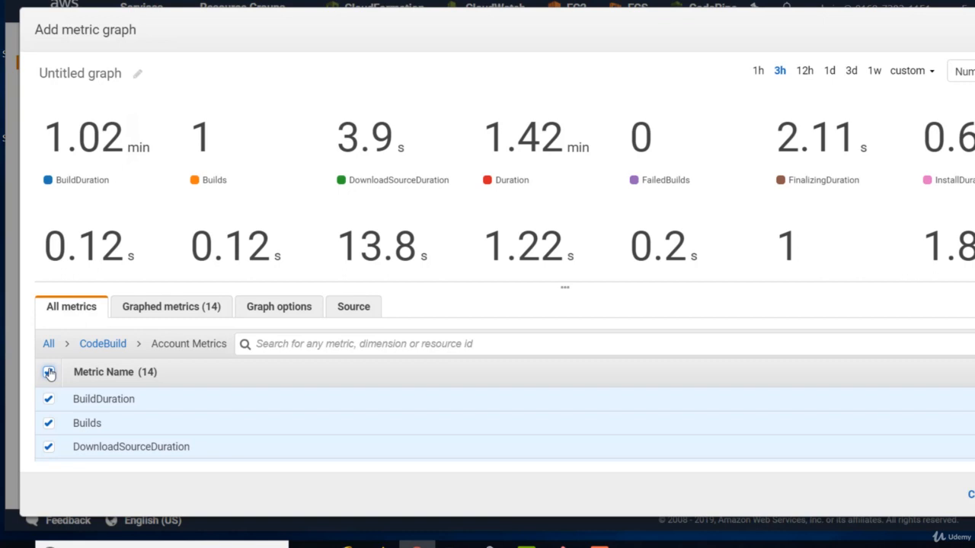
left_click(48, 371)
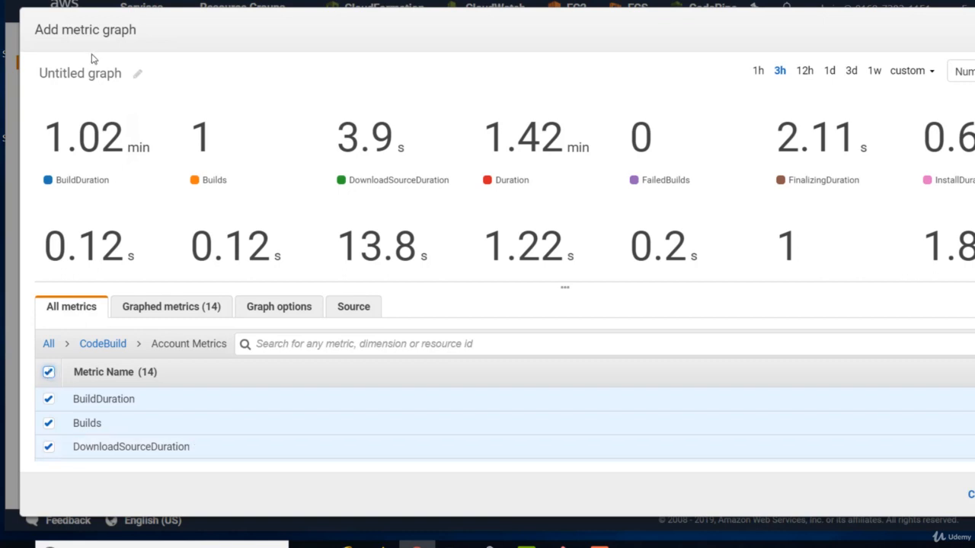
type("CodeBuild Projects")
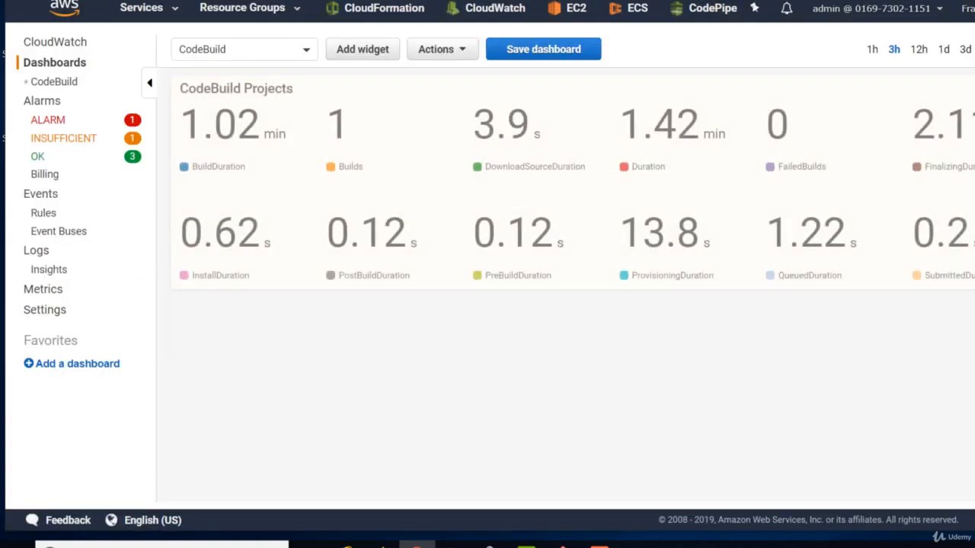
mouse_move(784, 379)
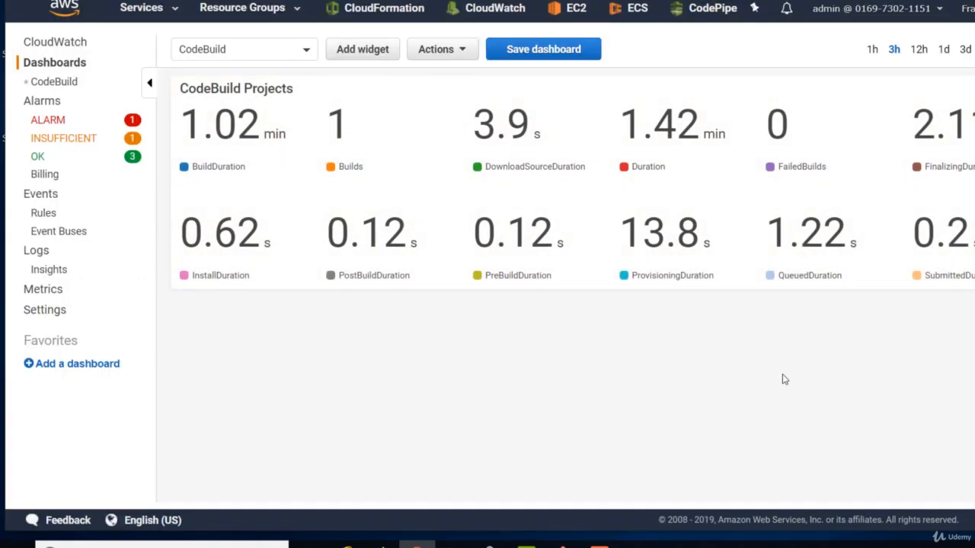
mouse_move(629, 344)
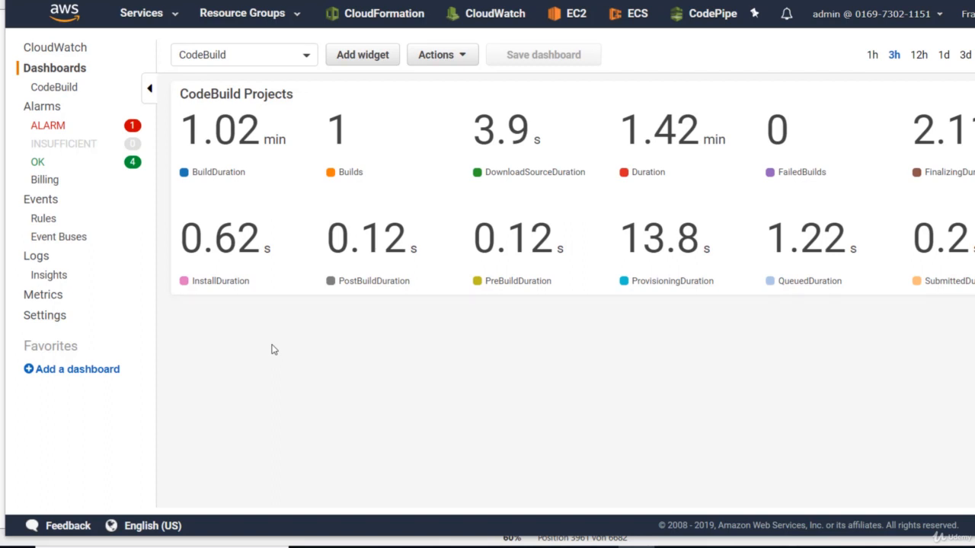
left_click(47, 125)
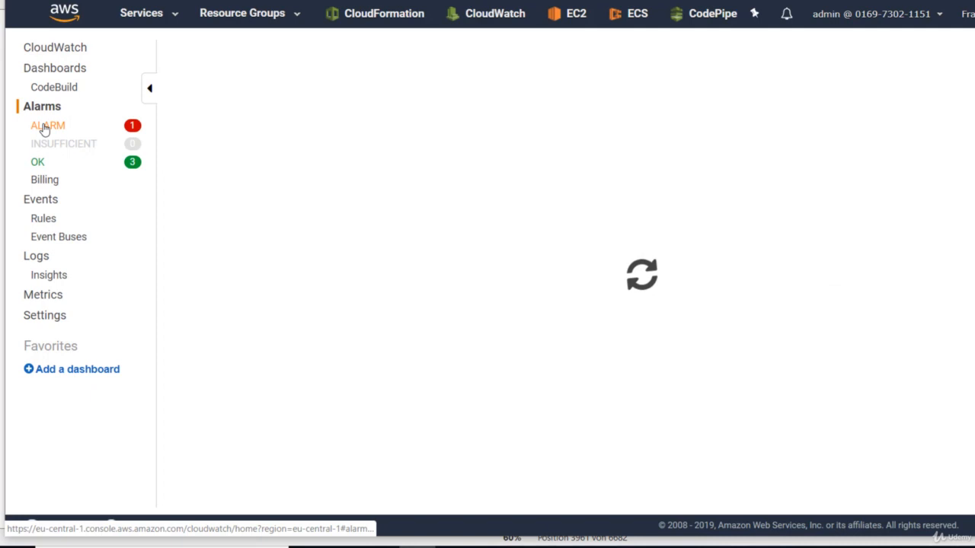
Start a new alarm on the CodeBuild account FailedBuilds metric.
left_click(47, 125)
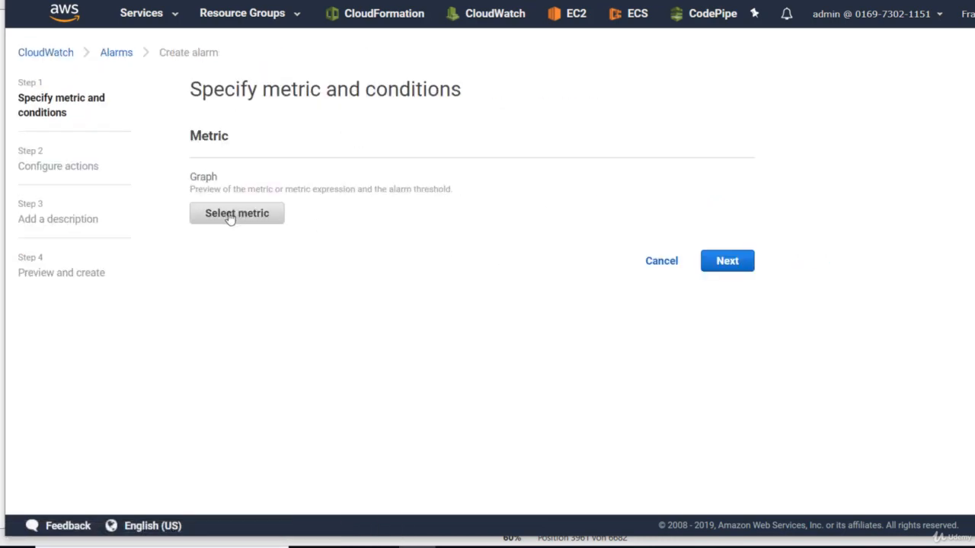
left_click(238, 213)
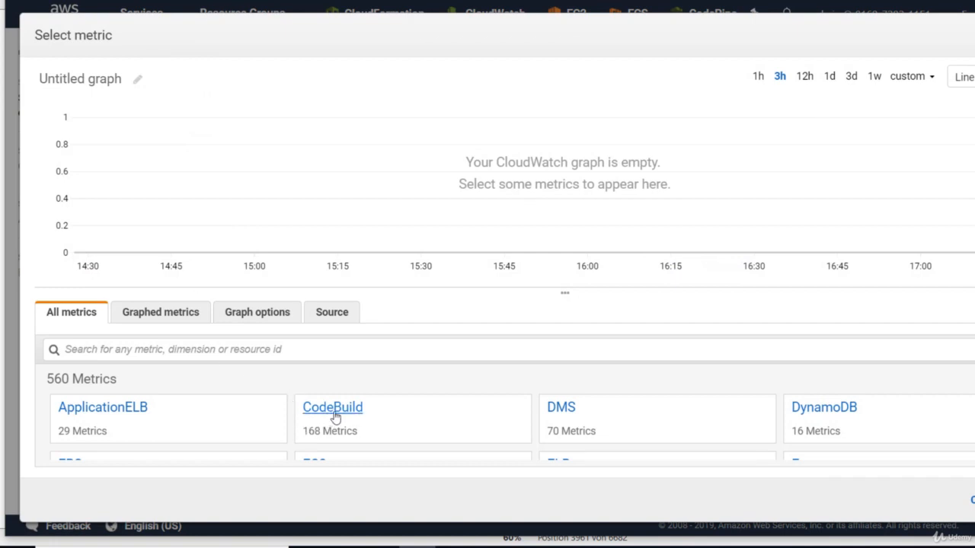
left_click(332, 409)
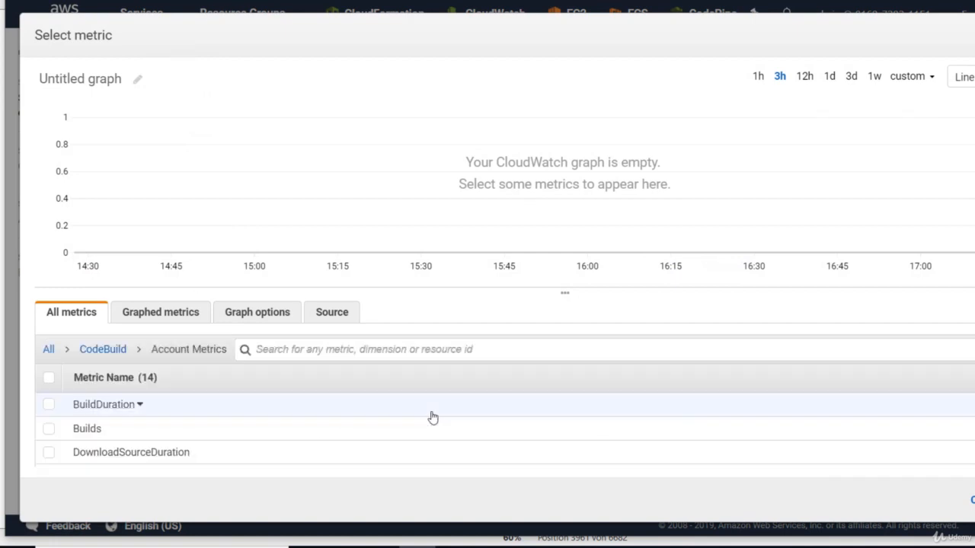
mouse_move(953, 414)
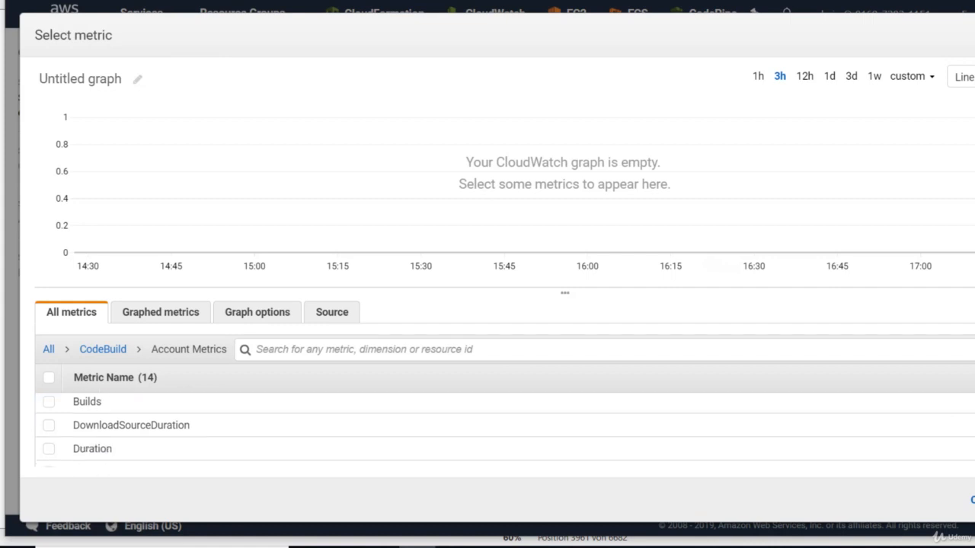
scroll("down", 3)
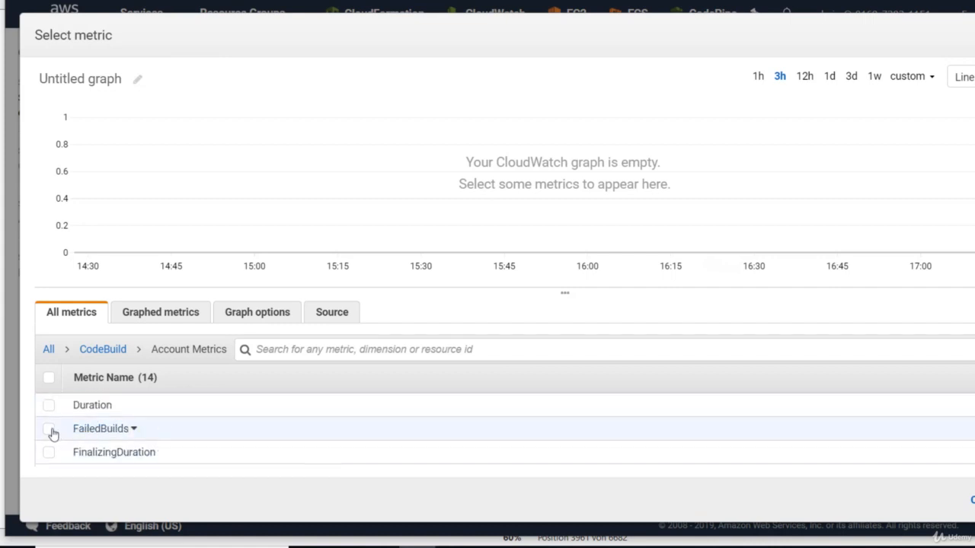
left_click(49, 430)
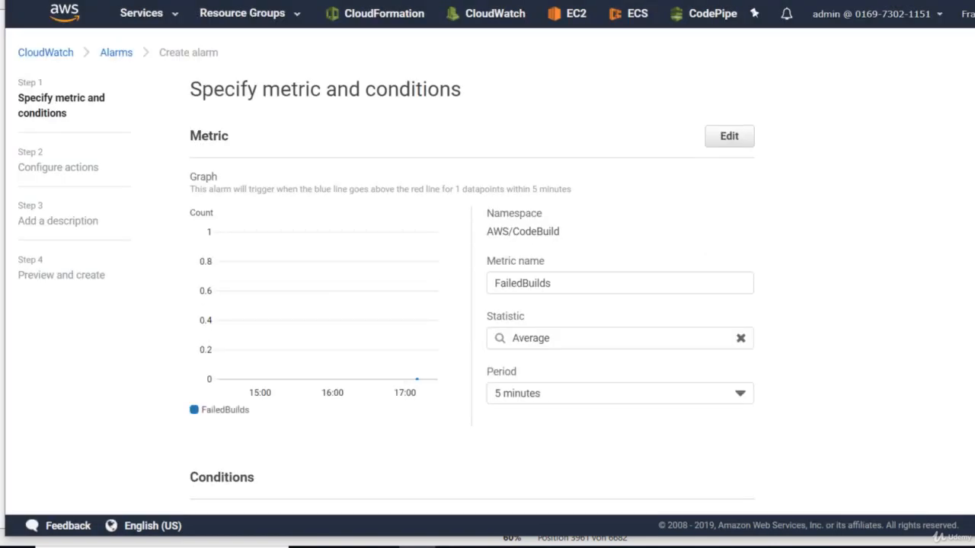
mouse_move(741, 340)
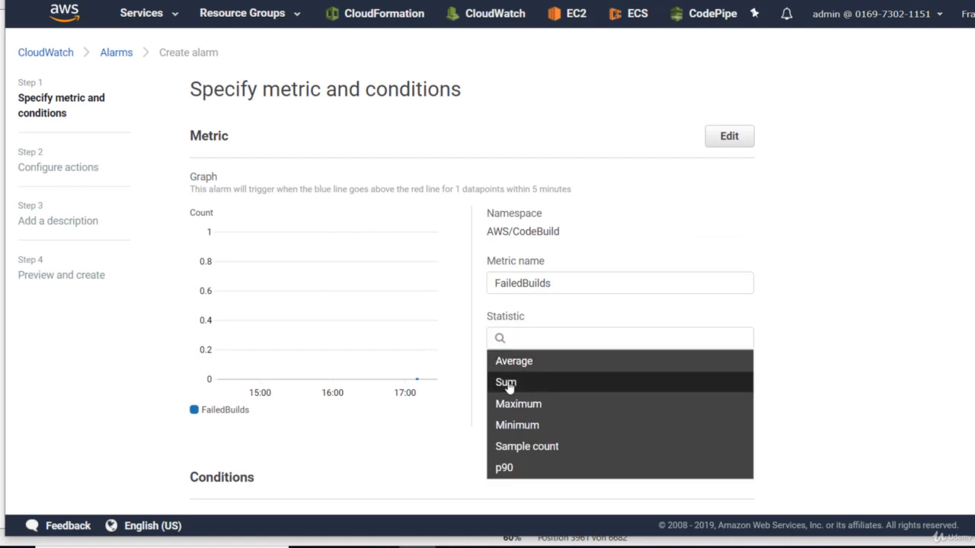
left_click(505, 382)
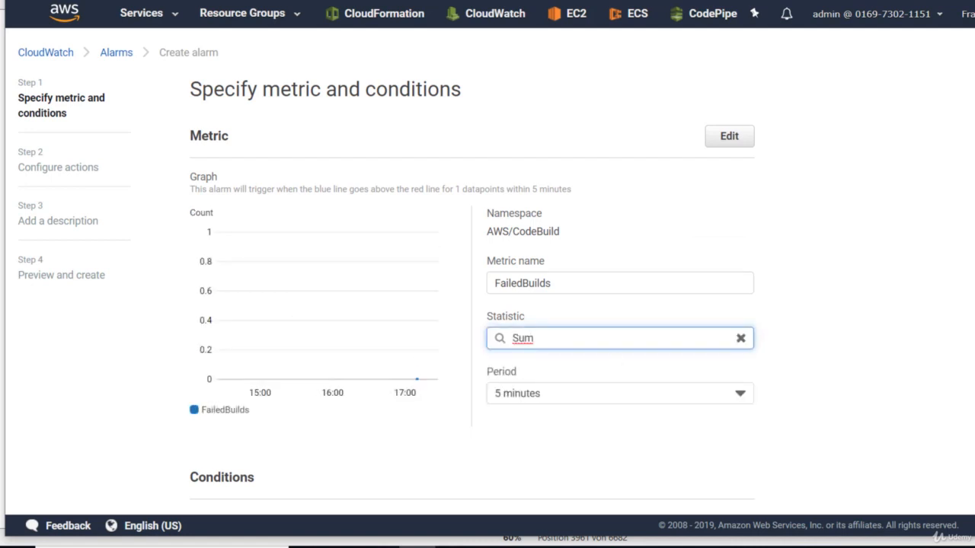
Evaluate the sum over 1 hour with a static greater-than-0 threshold and continue to notifications.
scroll("down", 3)
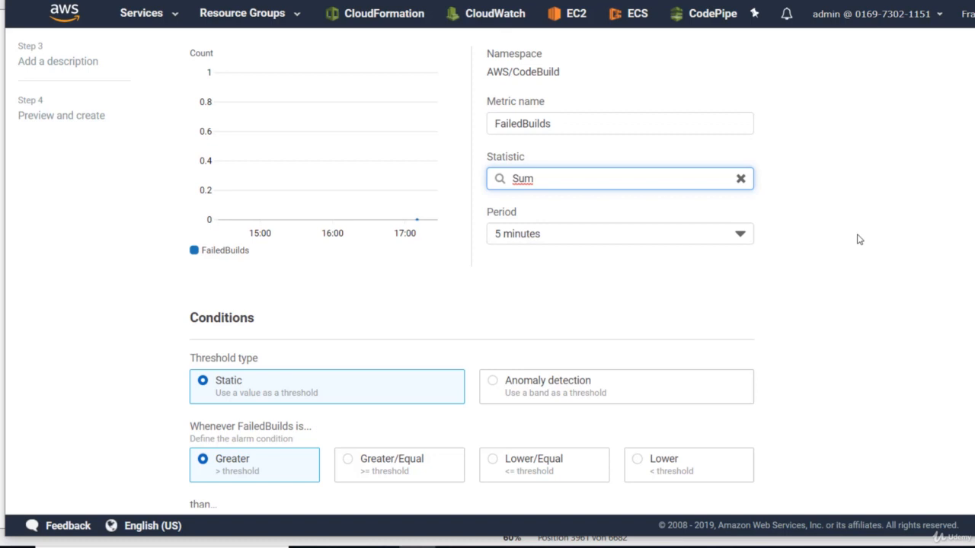
left_click(619, 235)
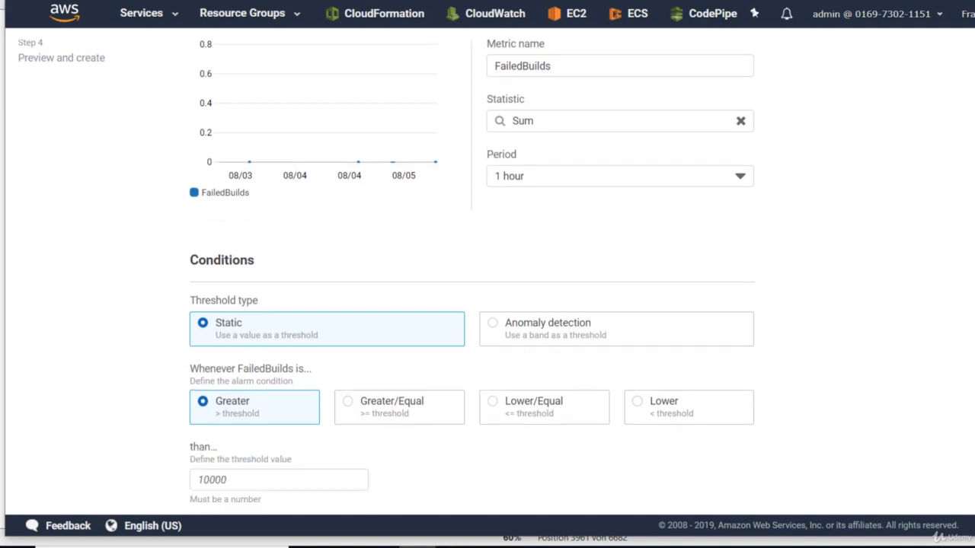
scroll("down", 3)
type("1")
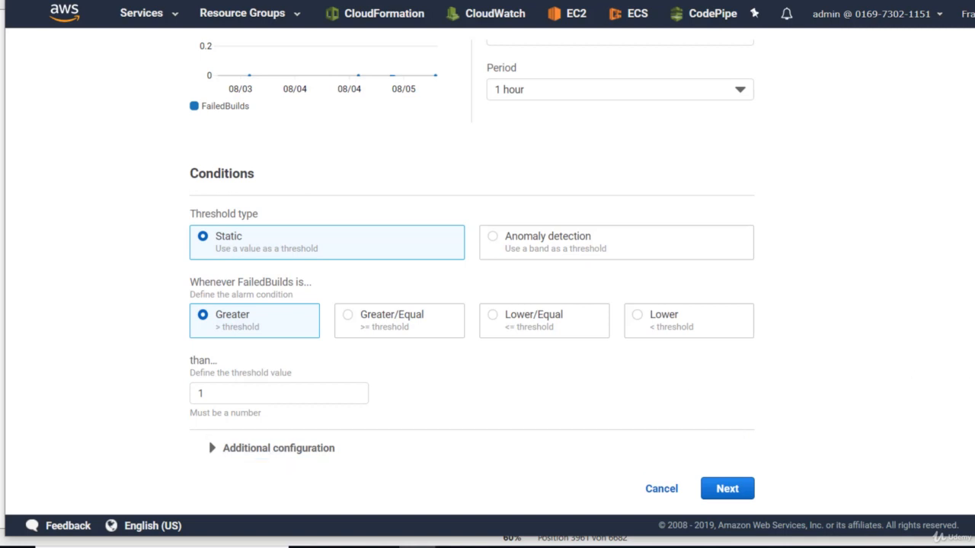
left_click(278, 393)
type("0")
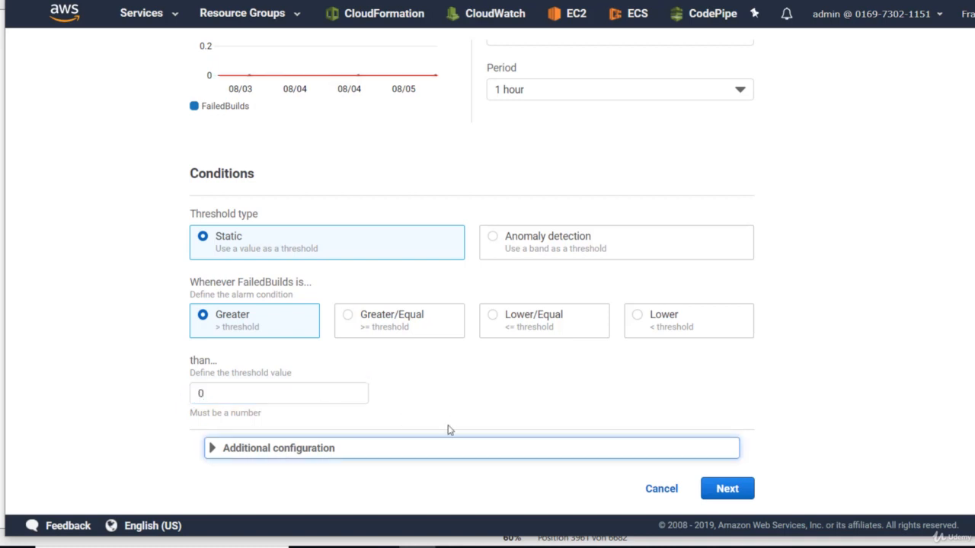
left_click(727, 488)
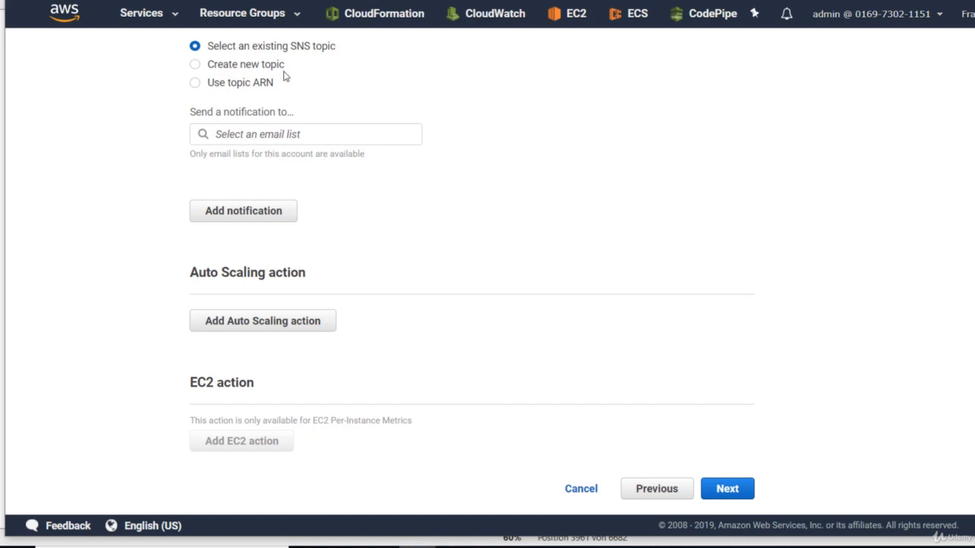
mouse_move(364, 47)
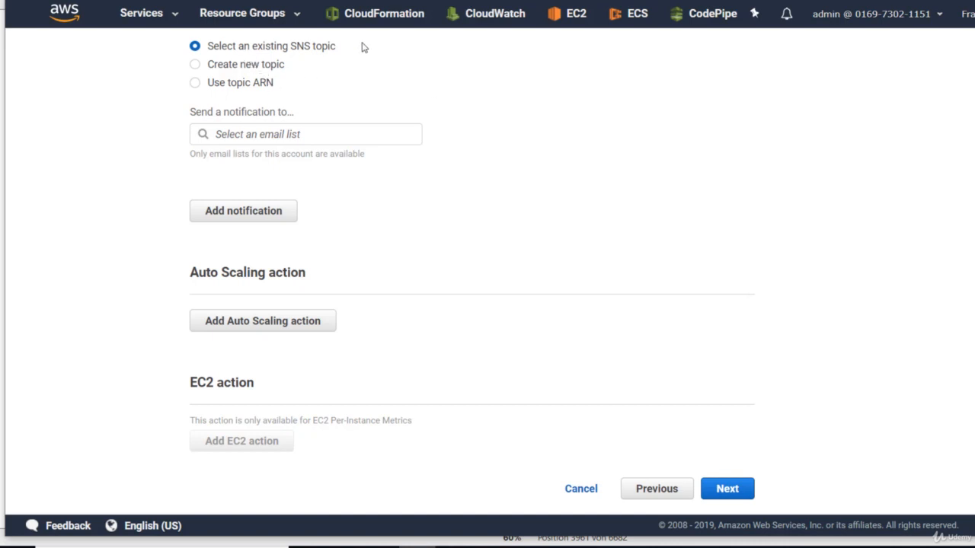
mouse_move(222, 100)
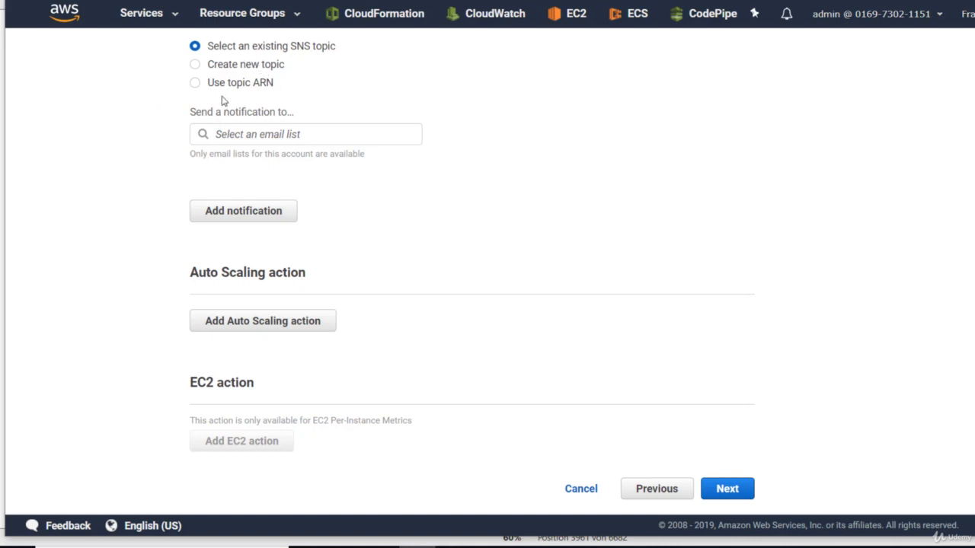
mouse_move(230, 119)
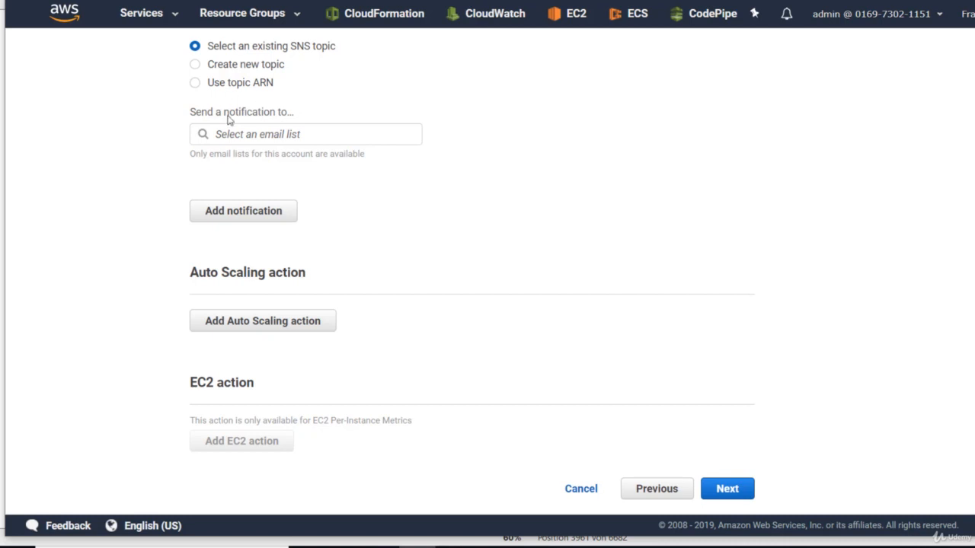
Select the existing SNS topic CodeBuildDemoTopic as the alarm's notification target.
left_click(305, 134)
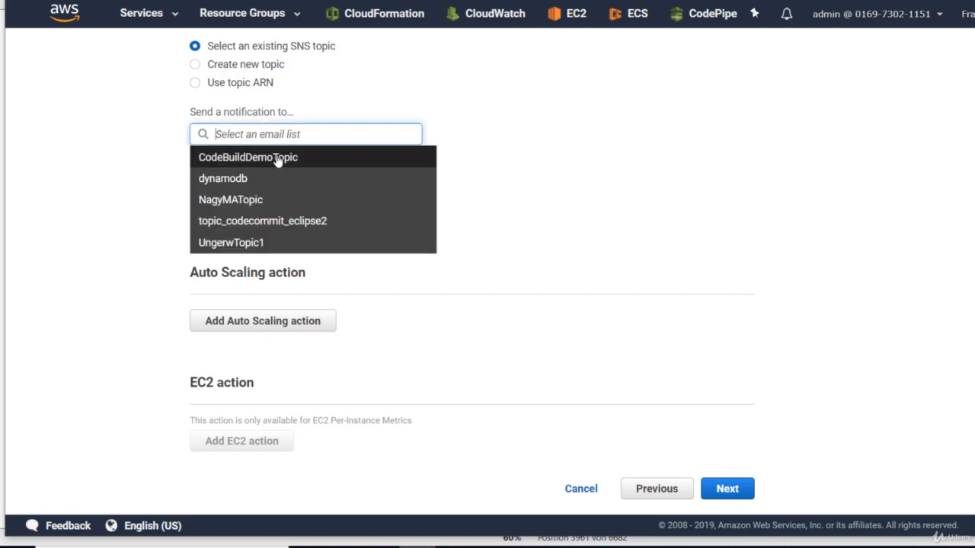
left_click(246, 157)
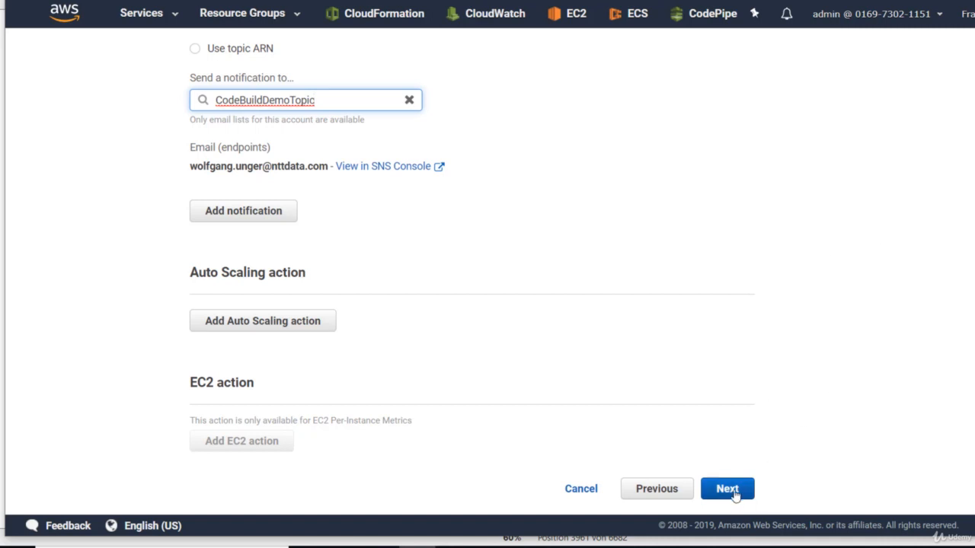
left_click(728, 487)
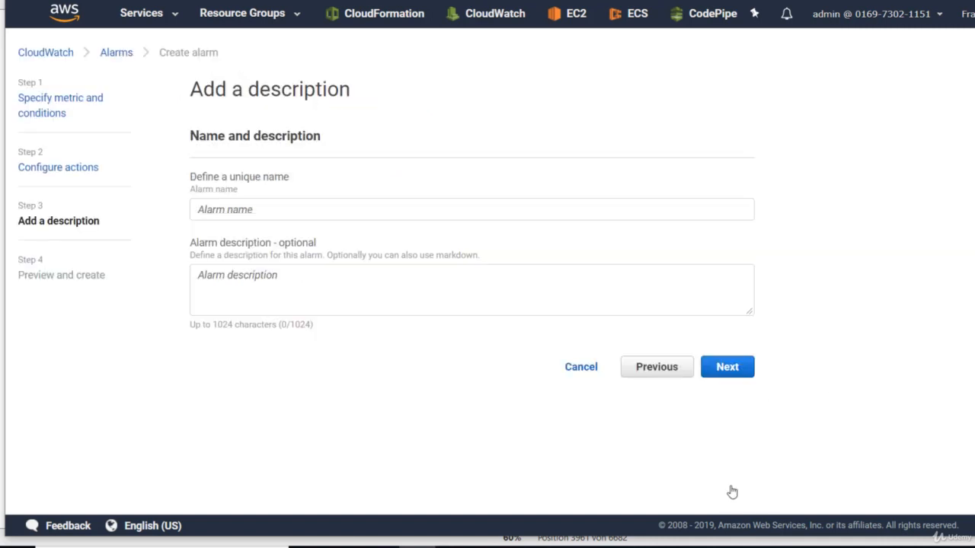
Name the alarm 'failedBuilds' and reach the final preview summary.
left_click(250, 210)
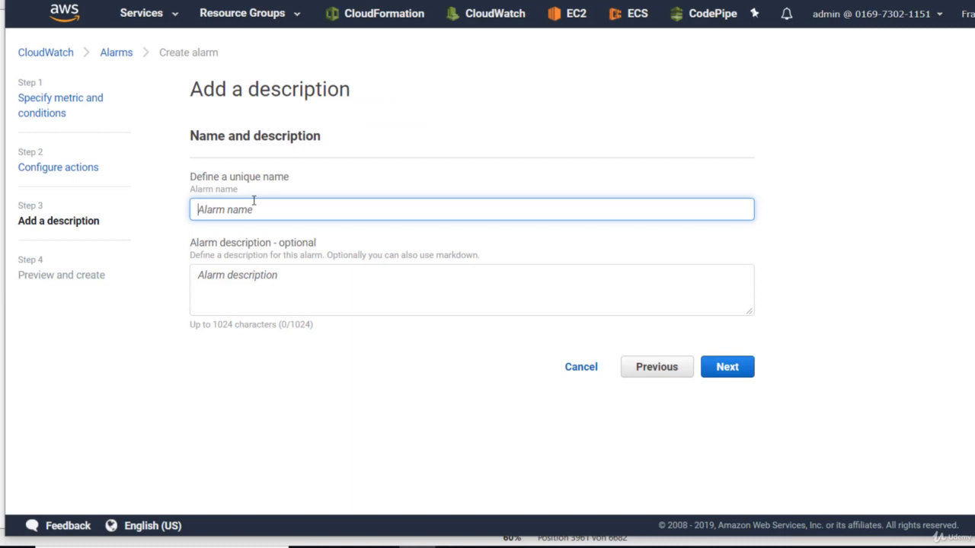
type("failedB")
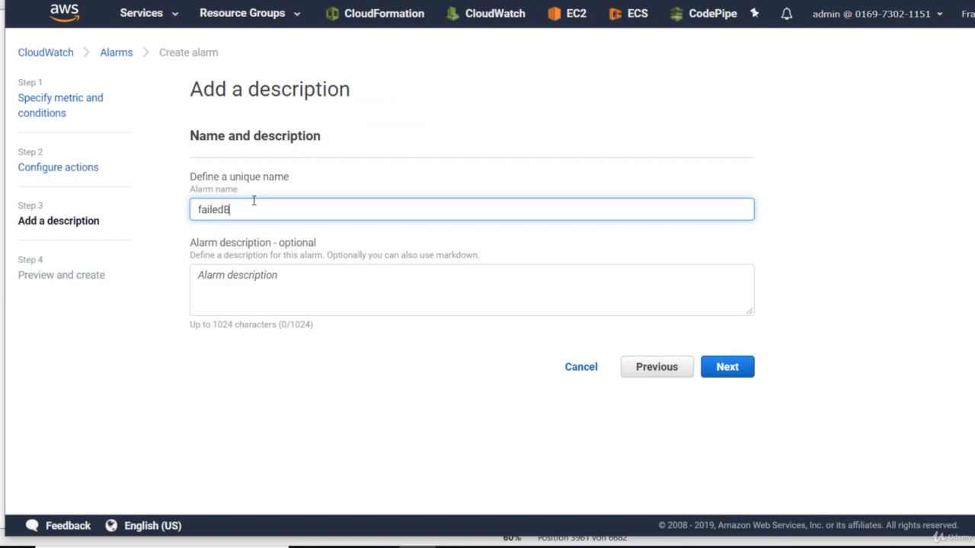
type("uilds")
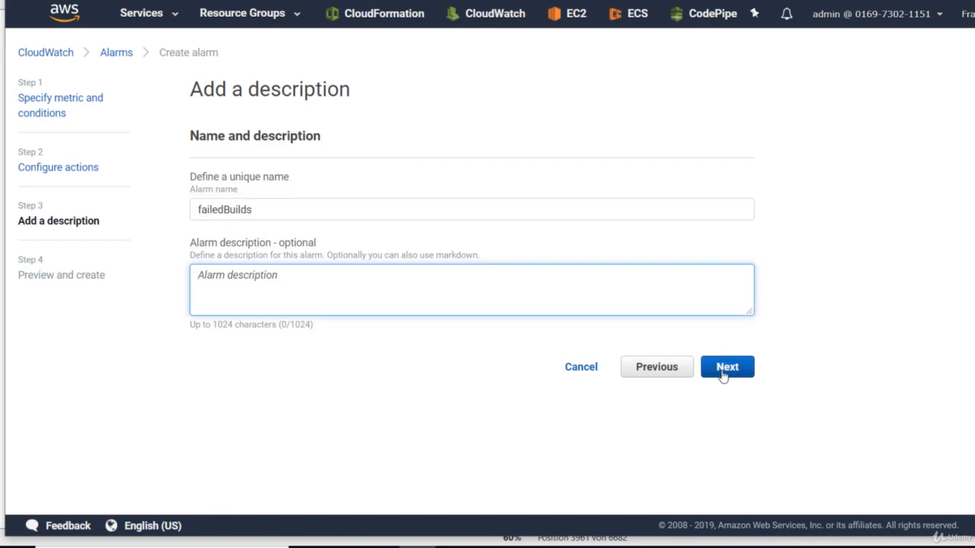
left_click(726, 365)
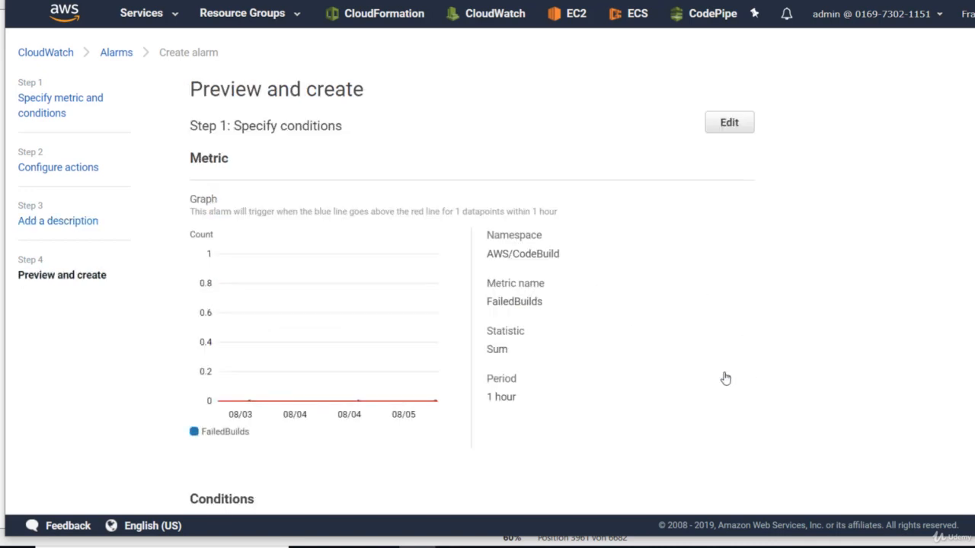
scroll("down", 3)
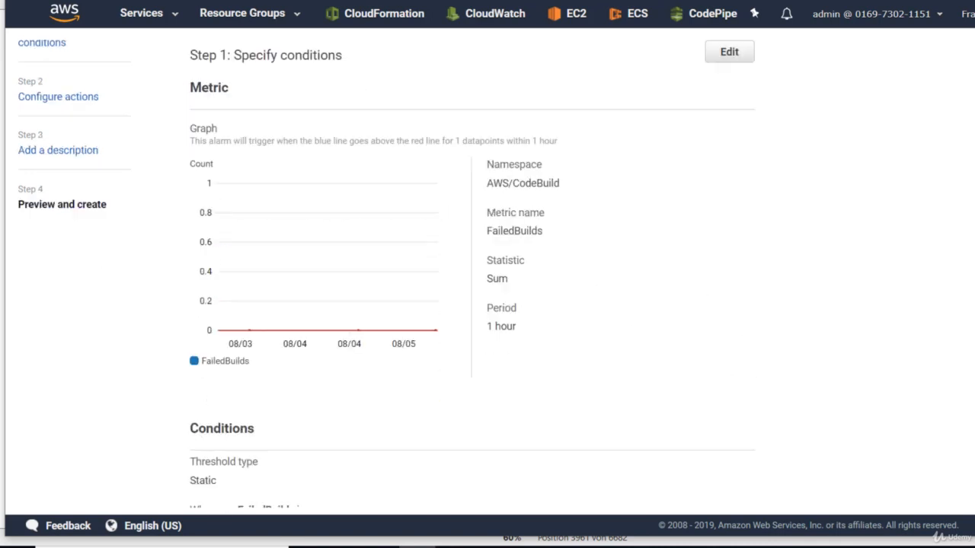
scroll("down", 3)
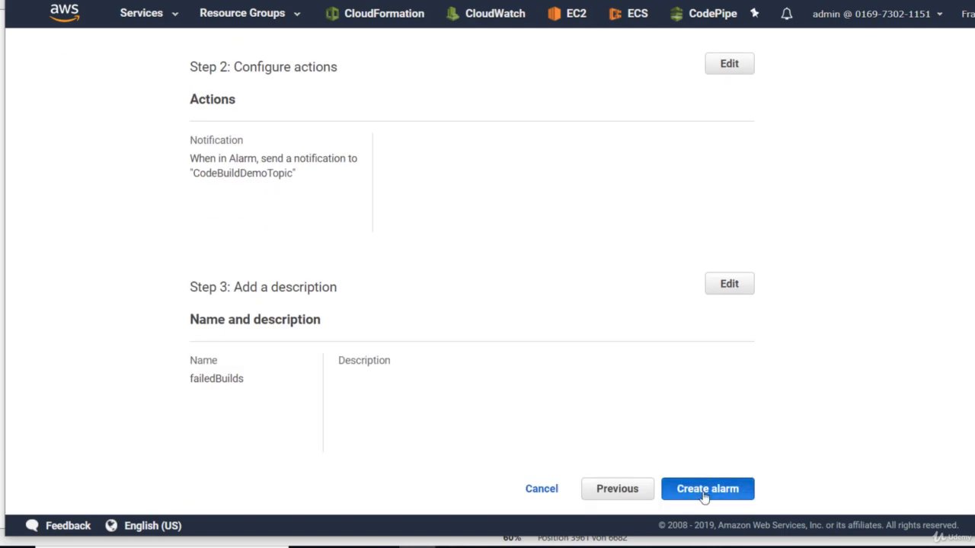
Create the failedBuilds alarm (listed as OK), then filter to alarms in ALARM state.
left_click(707, 487)
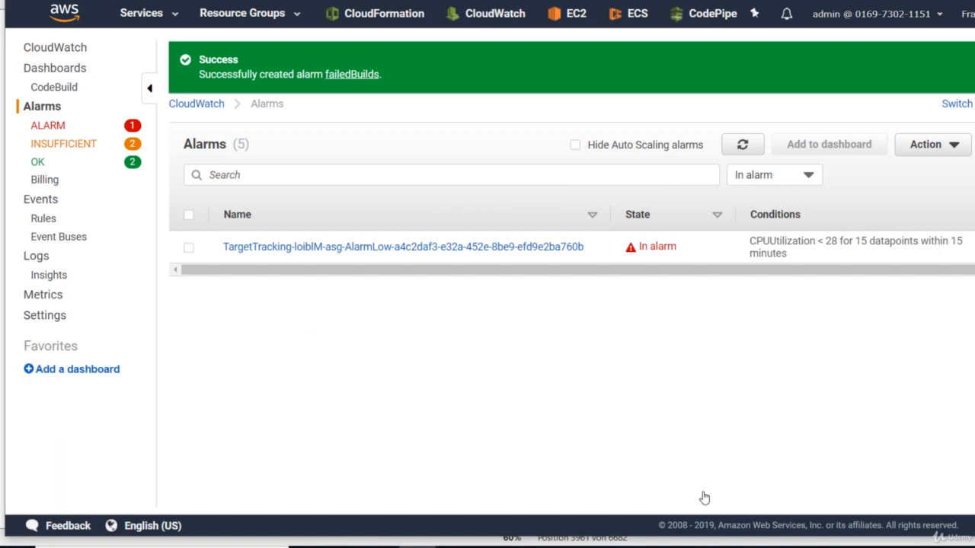
mouse_move(64, 143)
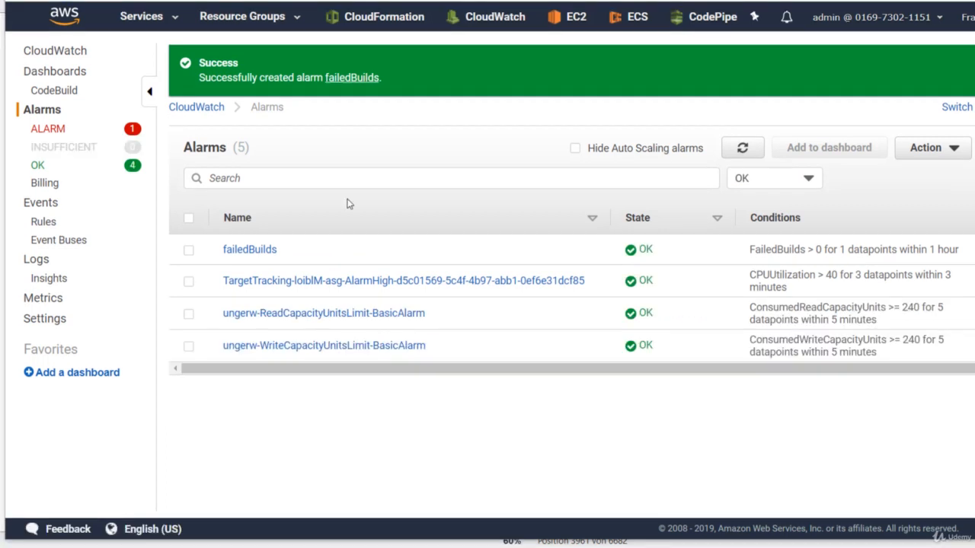
mouse_move(259, 256)
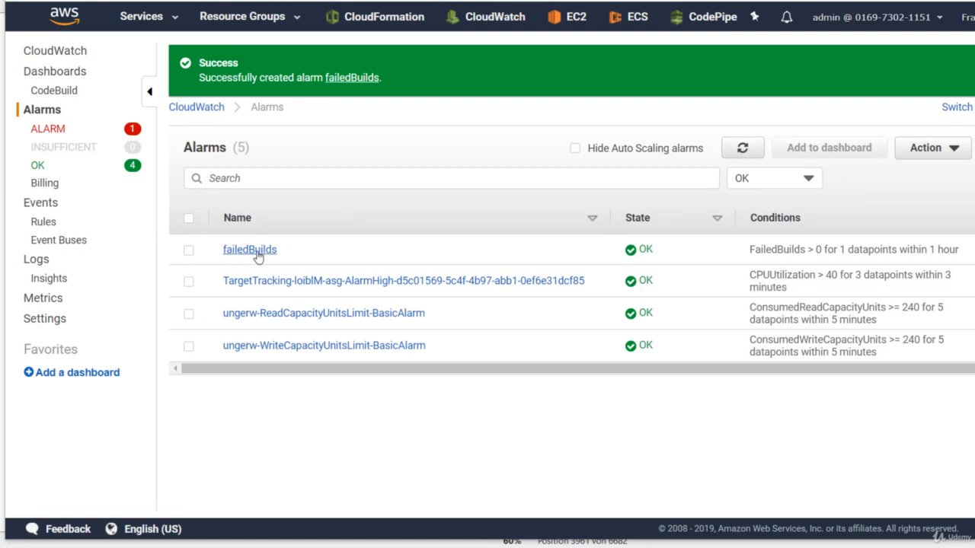
mouse_move(259, 253)
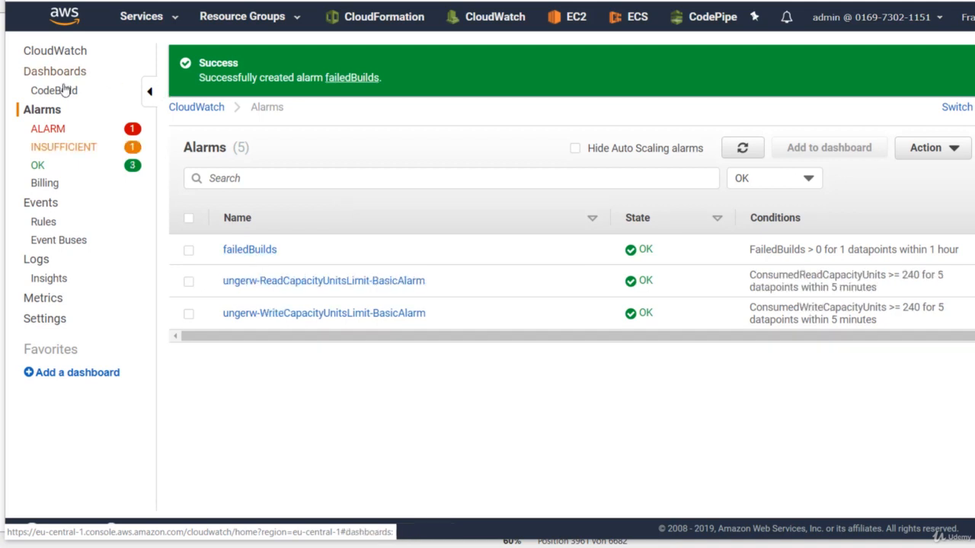
left_click(48, 128)
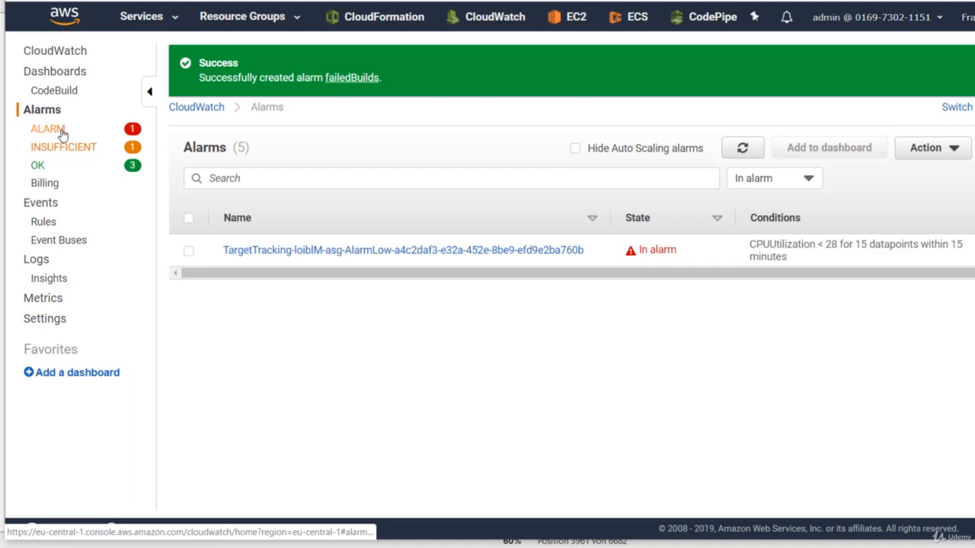